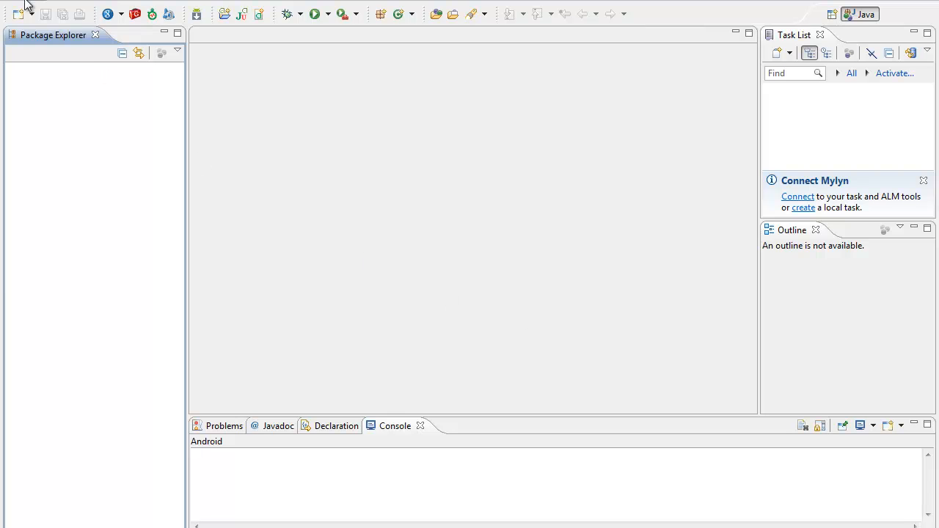
Start a new Android project named MyList.
left_click(11, 14)
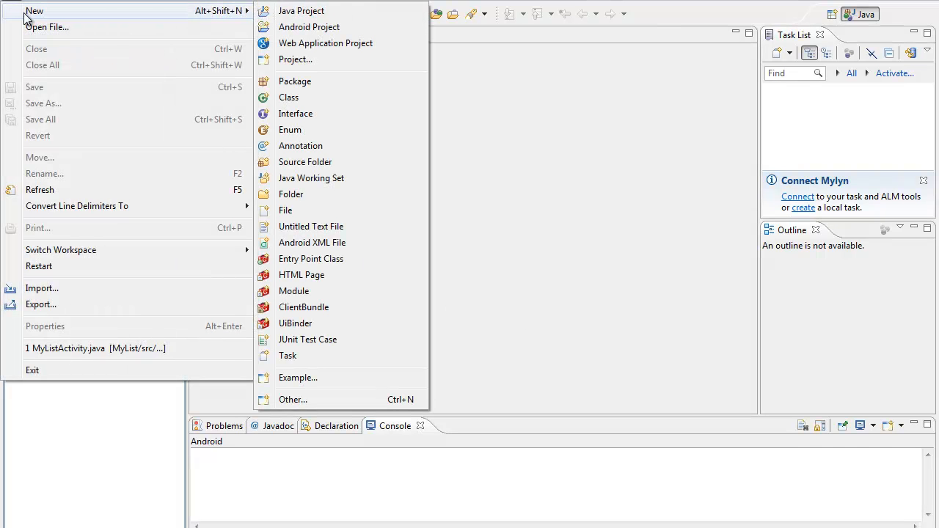
left_click(308, 27)
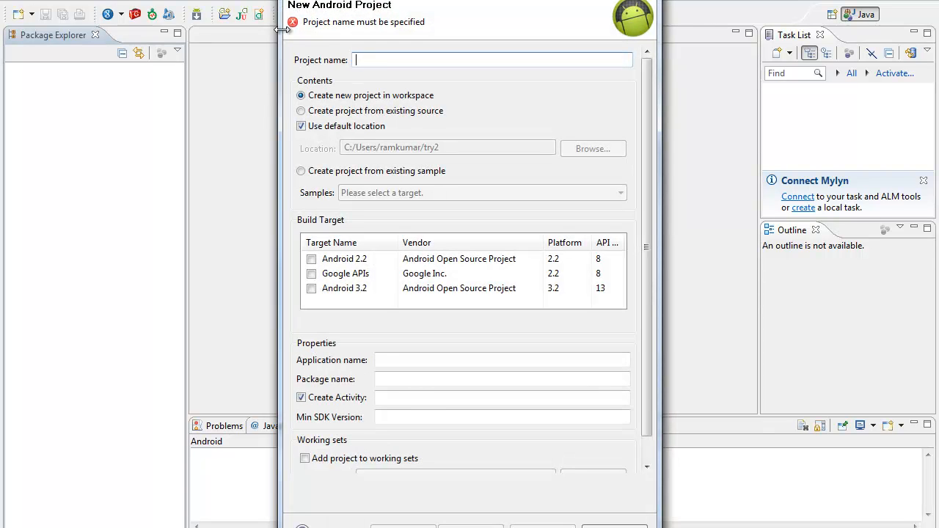
type("MyList")
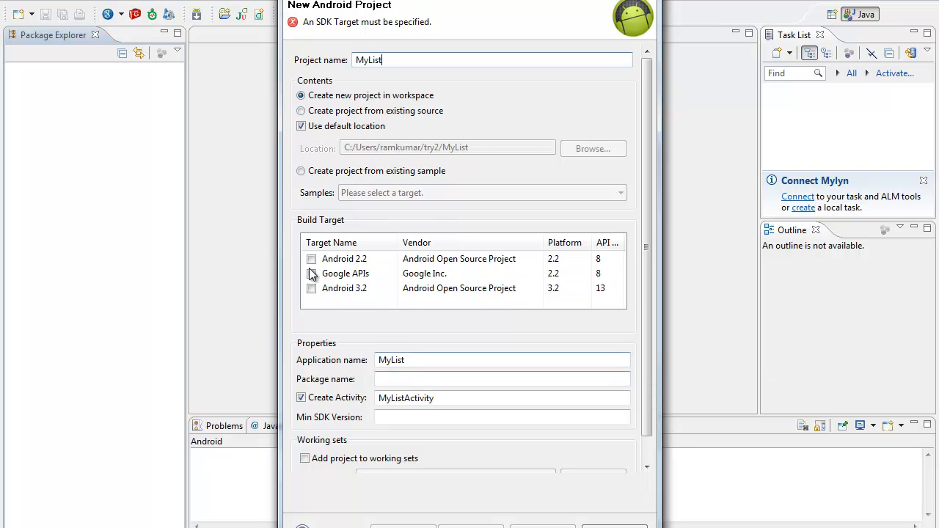
Target Android 2.2 and set the package to com.ram.mylist.
left_click(311, 258)
type("com")
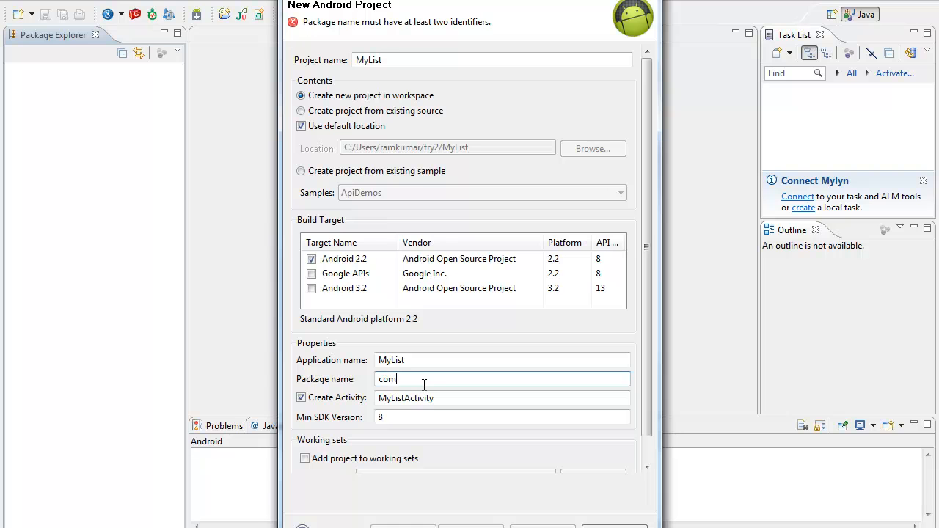
type(".ram")
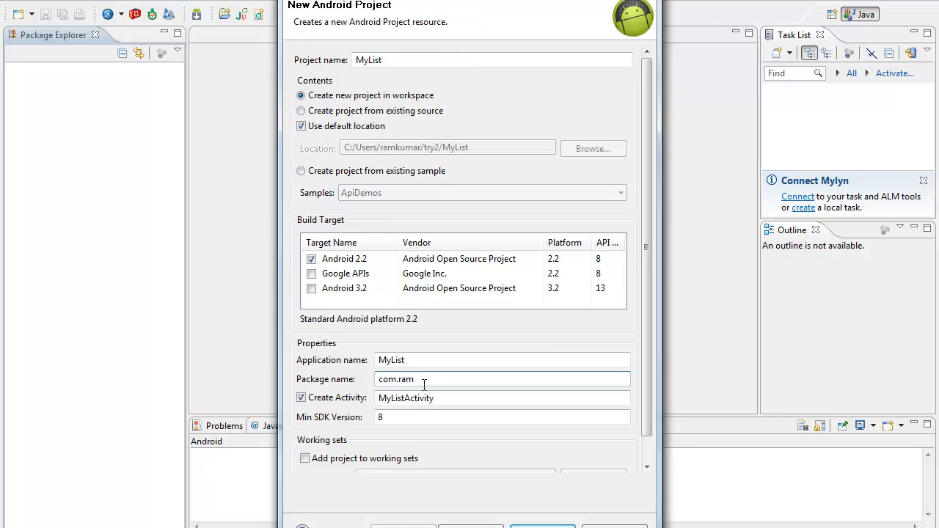
type(".mylist")
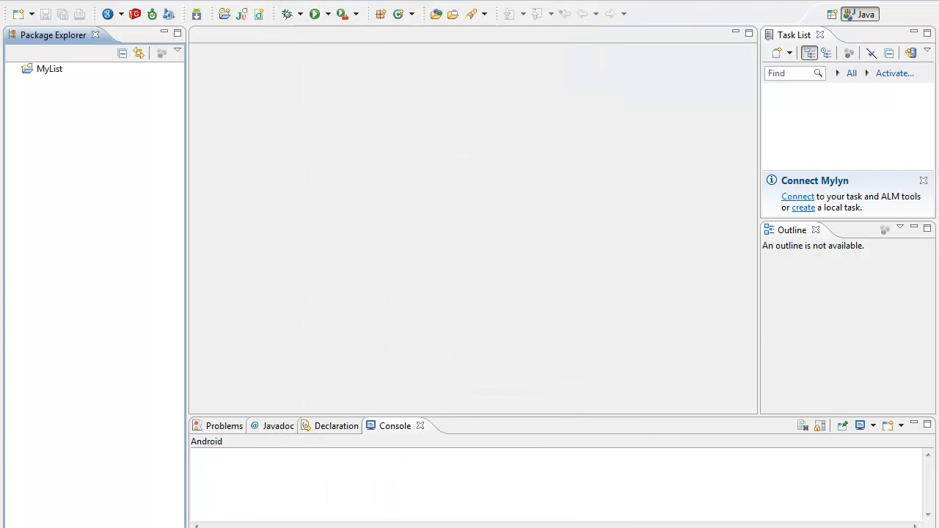
Expand MyList > res > layout and open main.xml in the graphical editor.
left_click(16, 70)
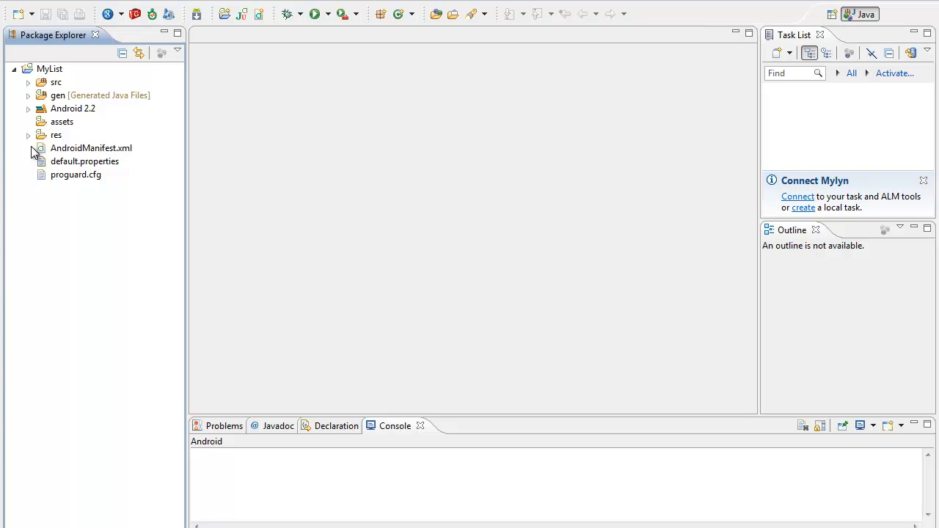
left_click(28, 135)
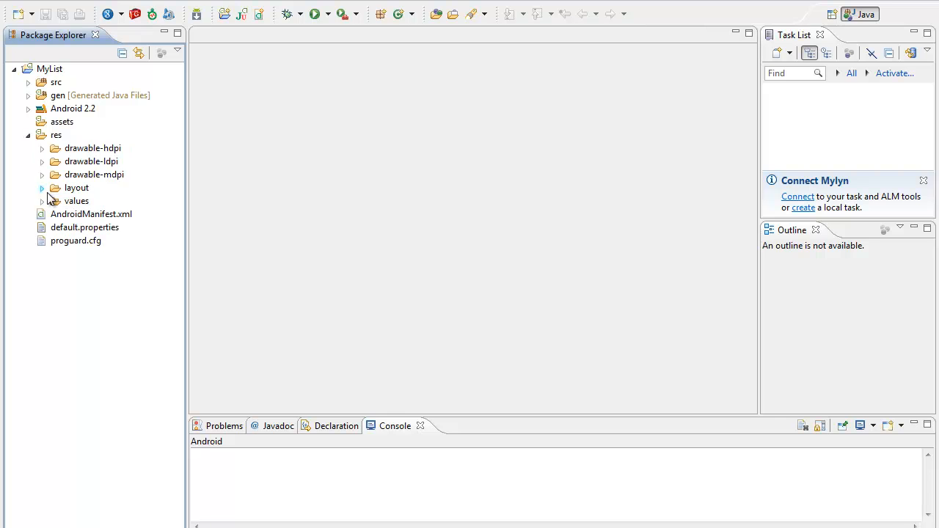
left_click(41, 188)
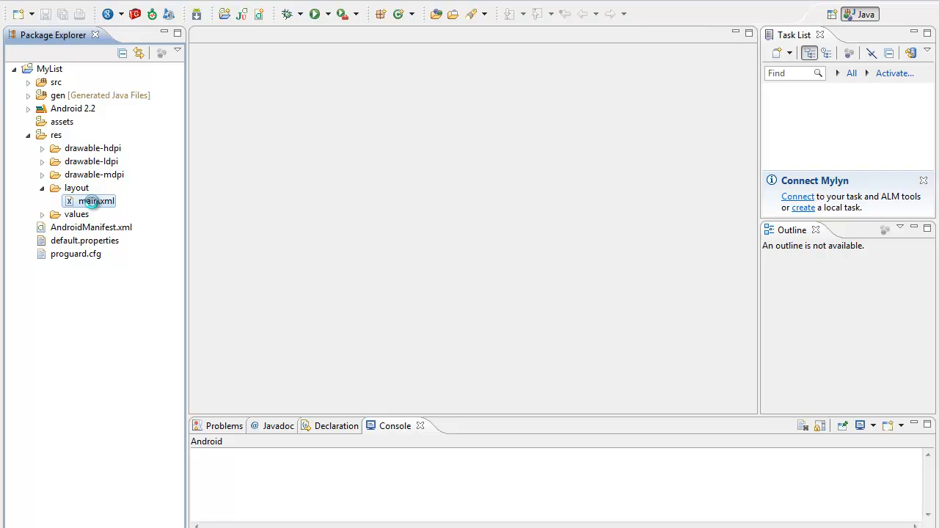
double_click(94, 199)
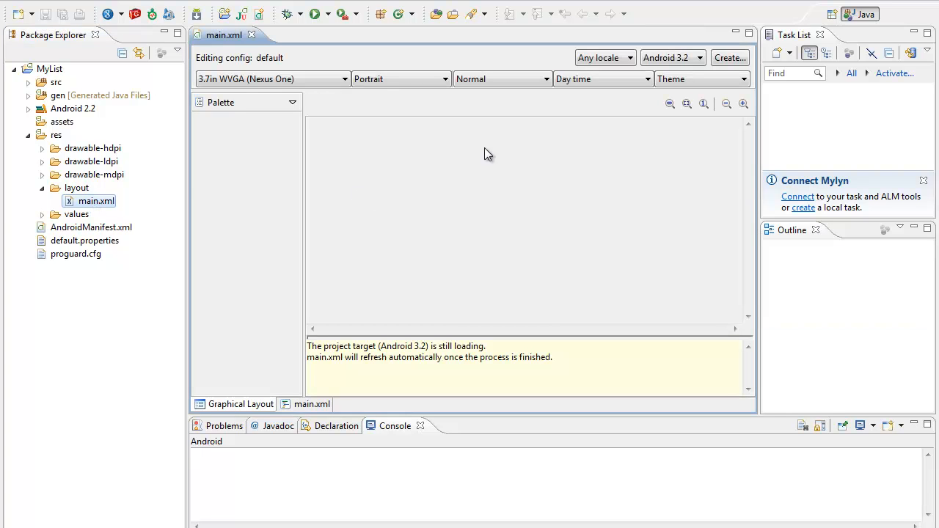
Switch the layout rendering target from Android 3.2 to Android 2.2.
left_click(698, 57)
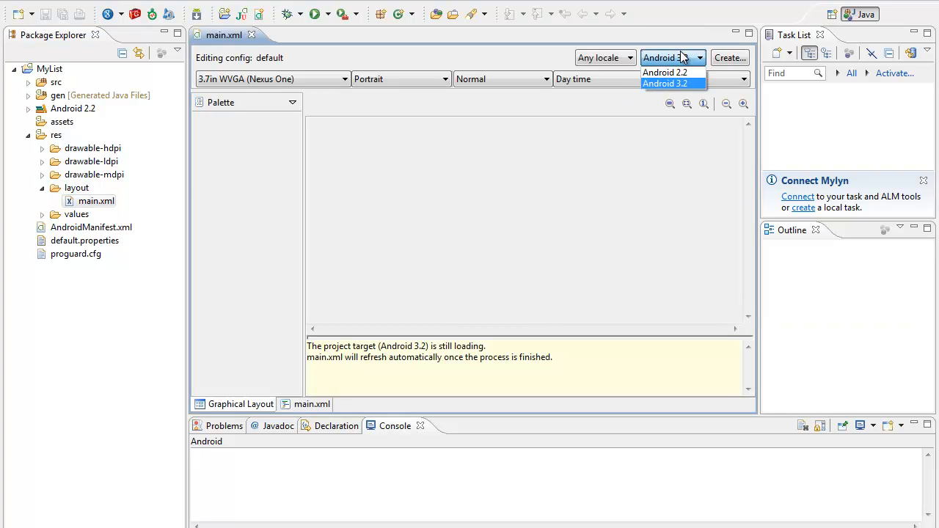
left_click(671, 71)
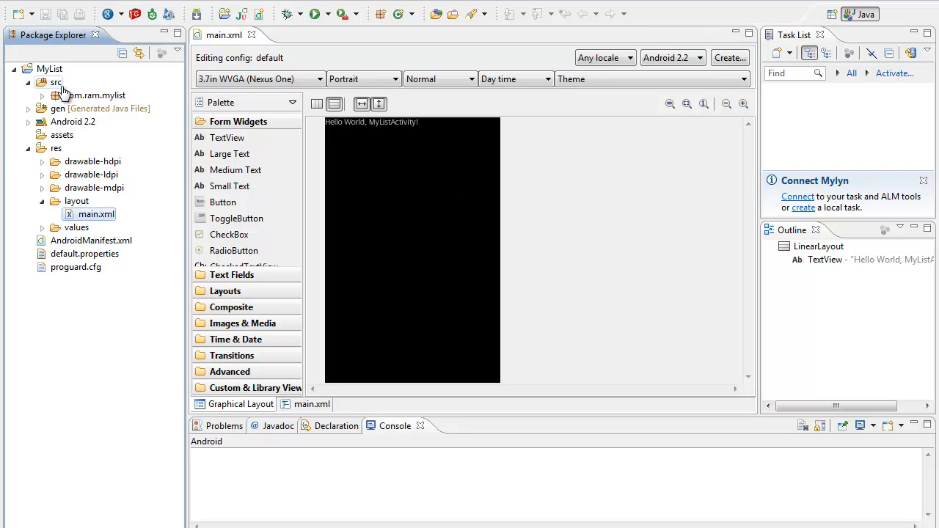
Change MyListActivity to extend ListActivity and import ListActivity via Quick Fix.
left_click(41, 94)
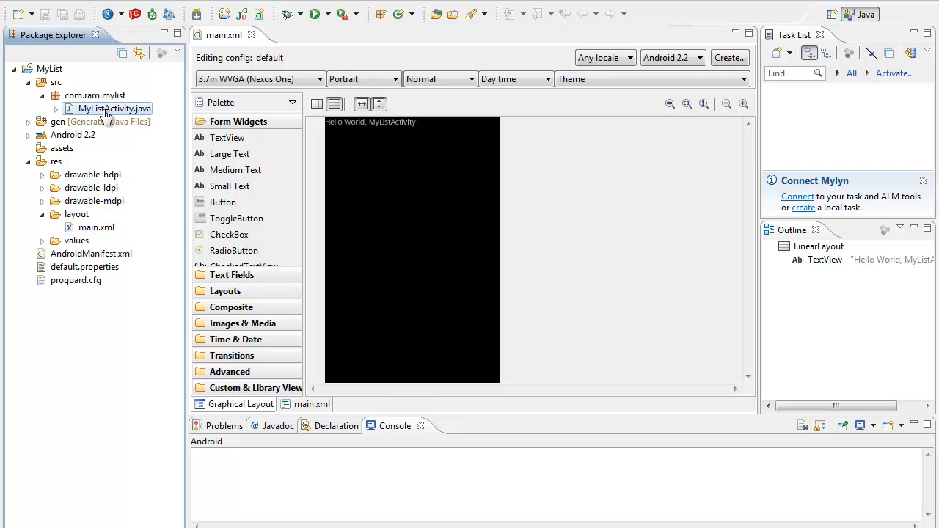
double_click(113, 108)
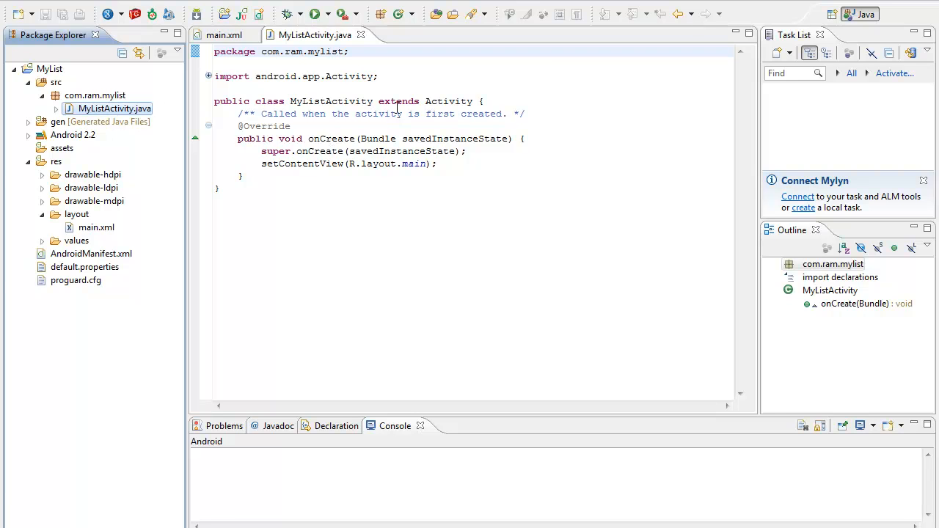
double_click(448, 101)
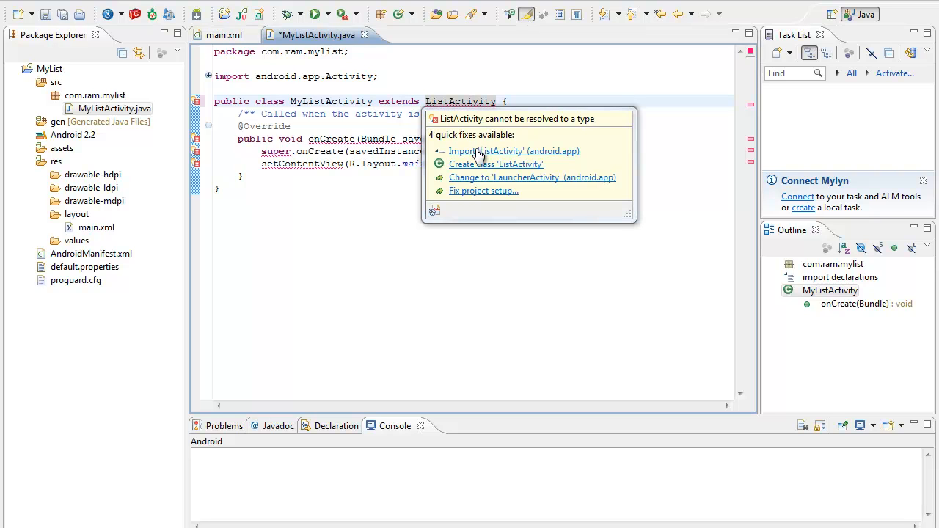
left_click(513, 151)
type("// ")
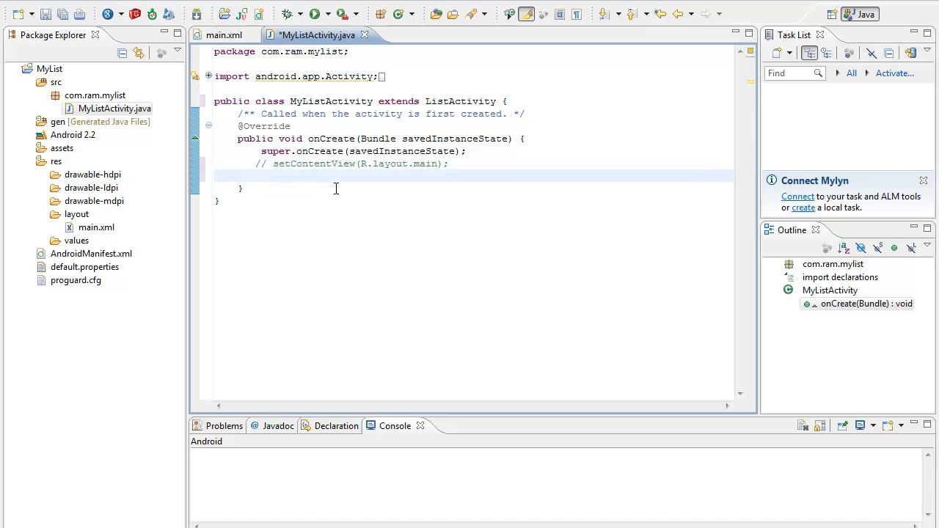
Declare String[] names = new String[]{"Linux","Anroid","Window"}; in onCreate.
type("String")
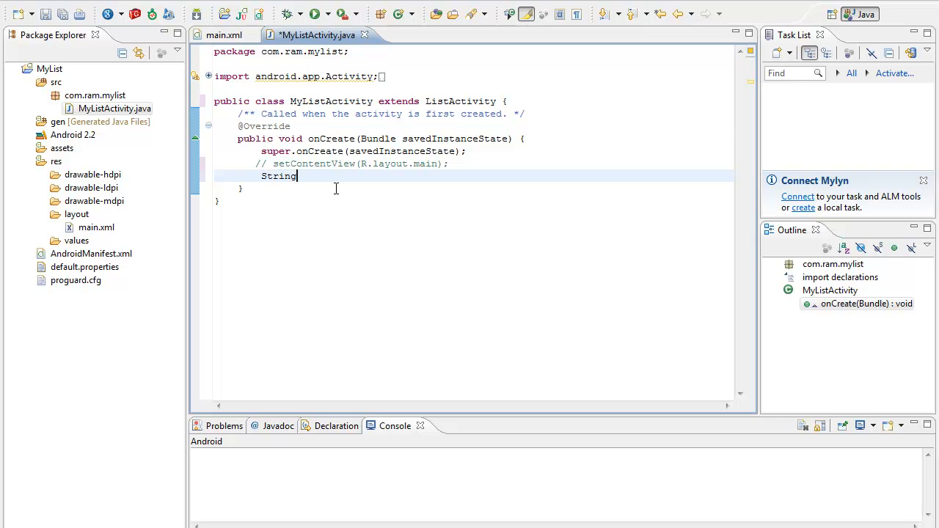
type("[]")
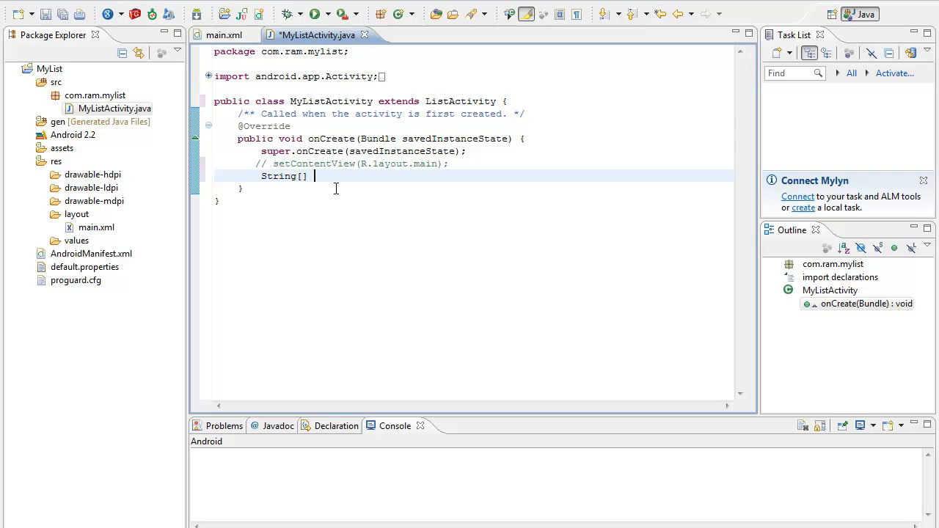
type("names =")
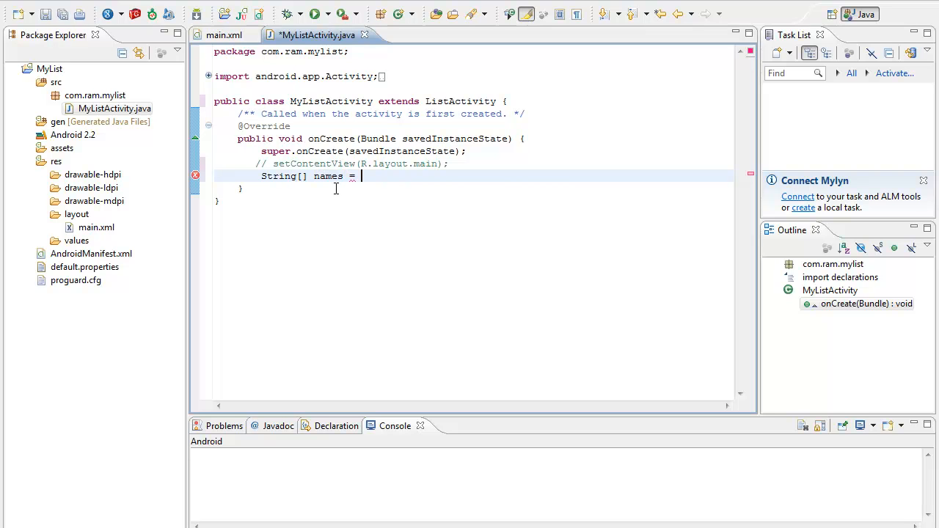
type("new")
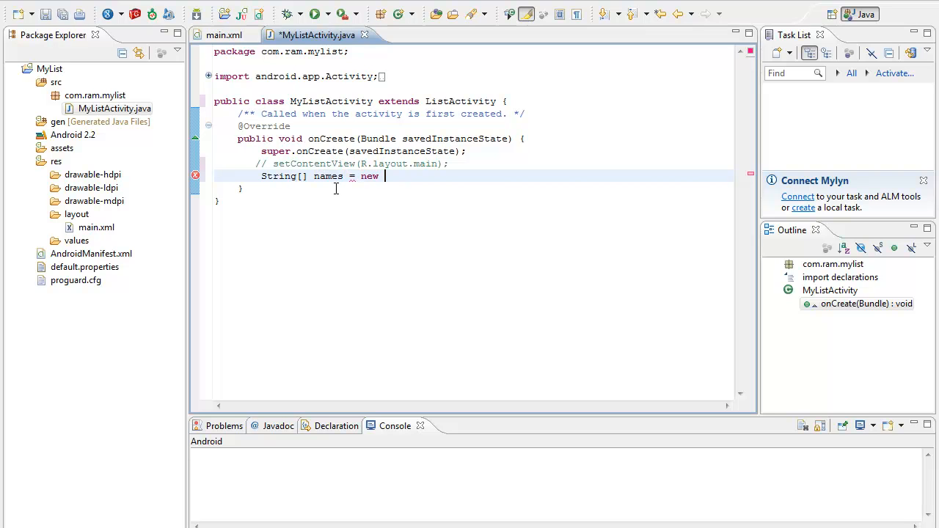
type("String")
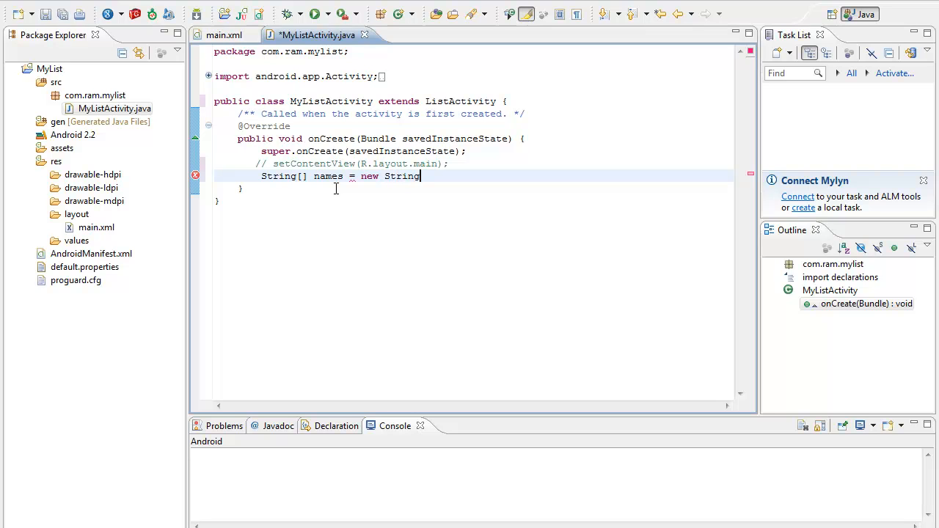
type("[]")
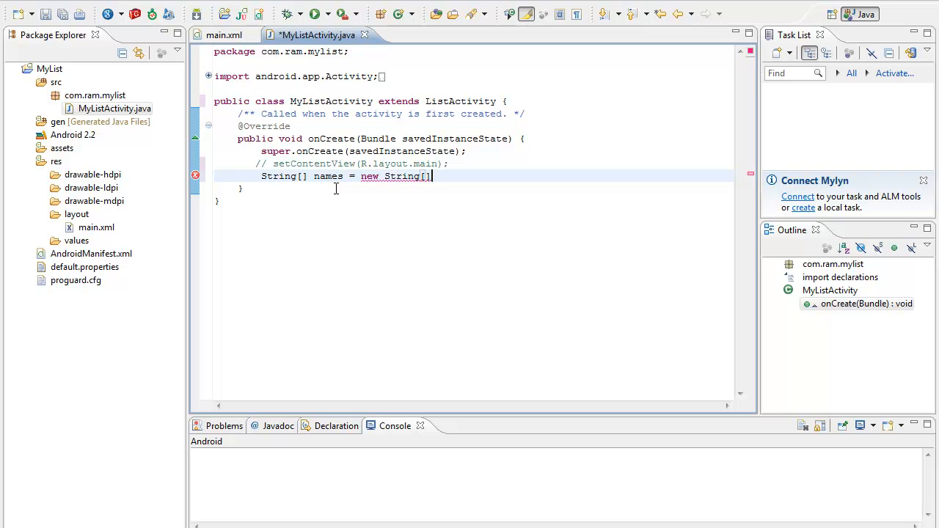
type("{\"")
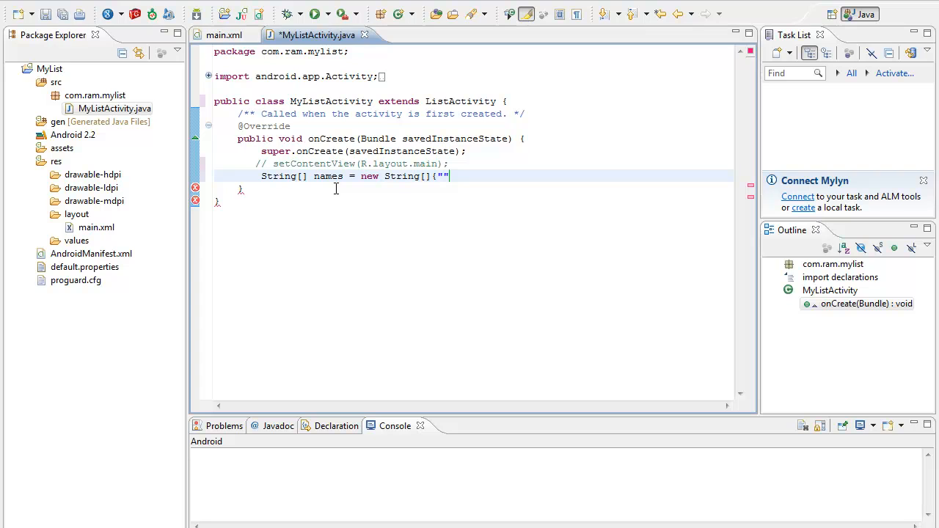
type("Linux")
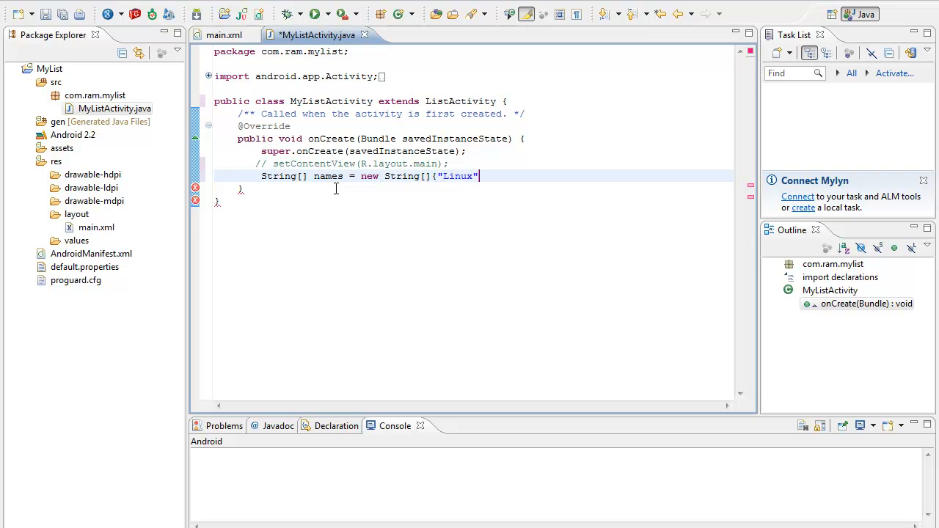
type(",\"A\"")
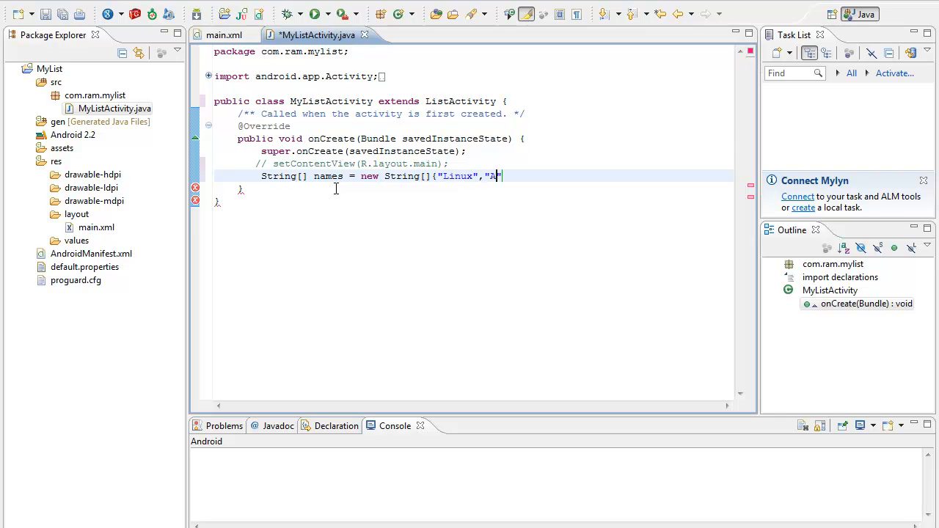
type("nroid\"")
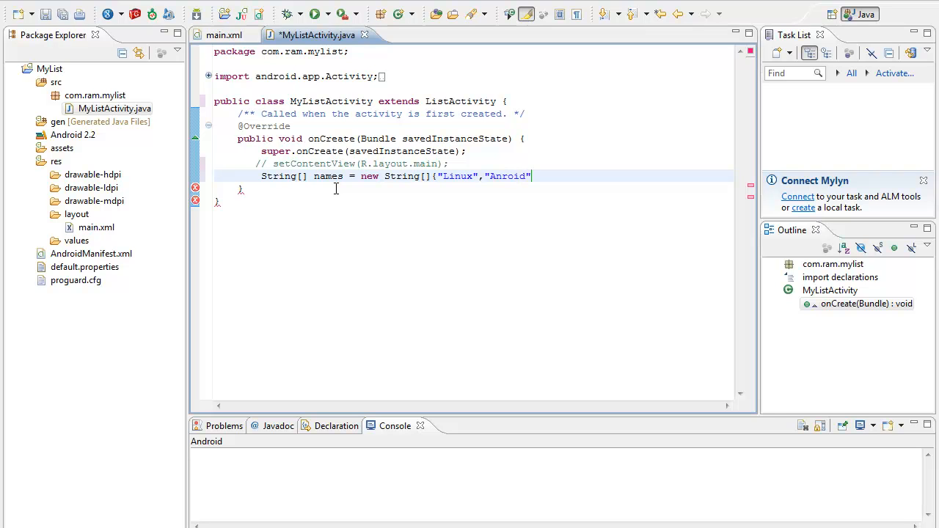
type(",")
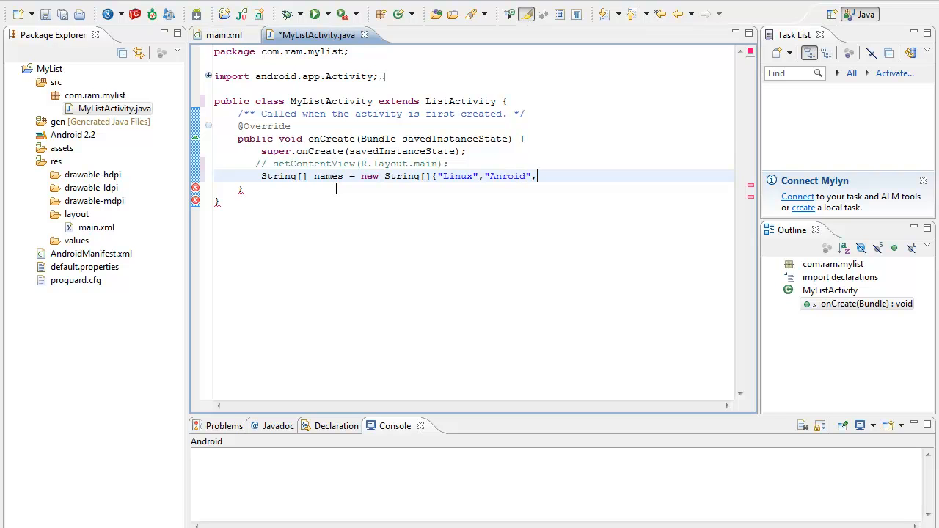
type("\"W\"")
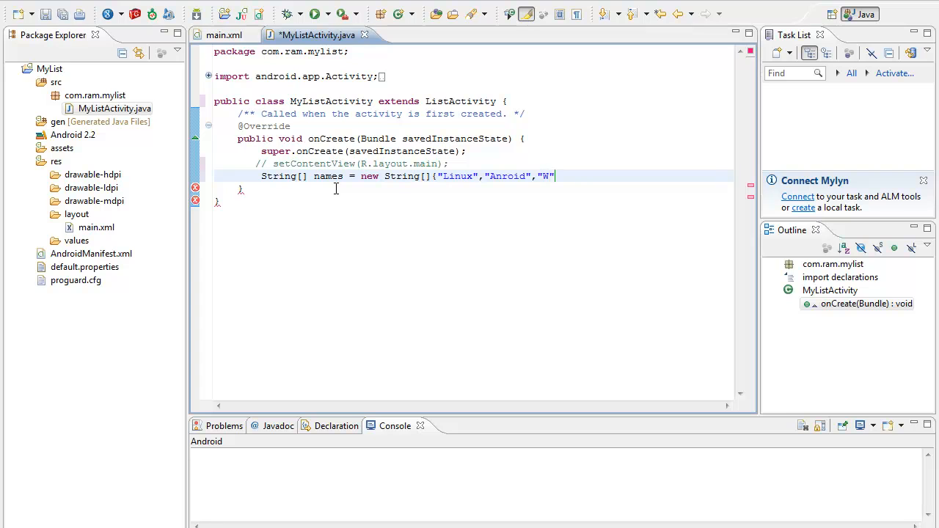
type("indow")
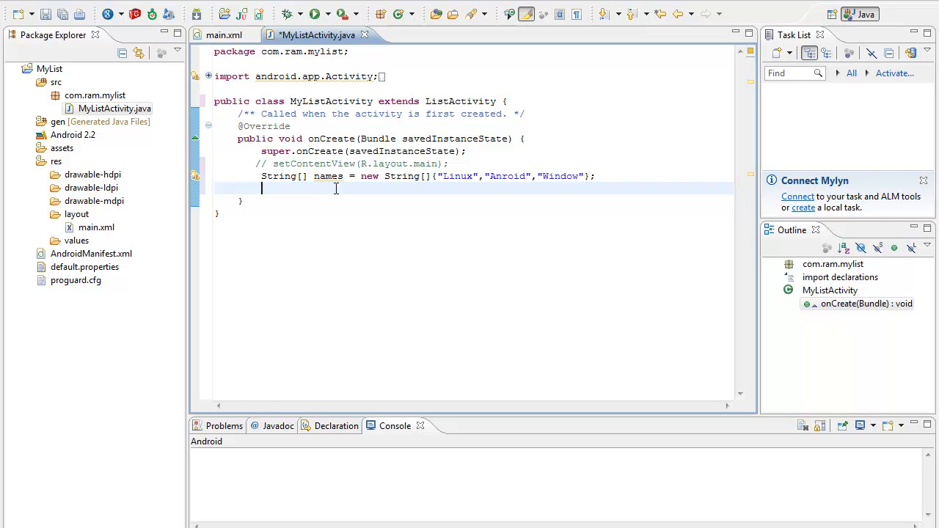
Begin setListAdapter(new ArrayAdapter<String>(this, ...)) in onCreate.
type("s")
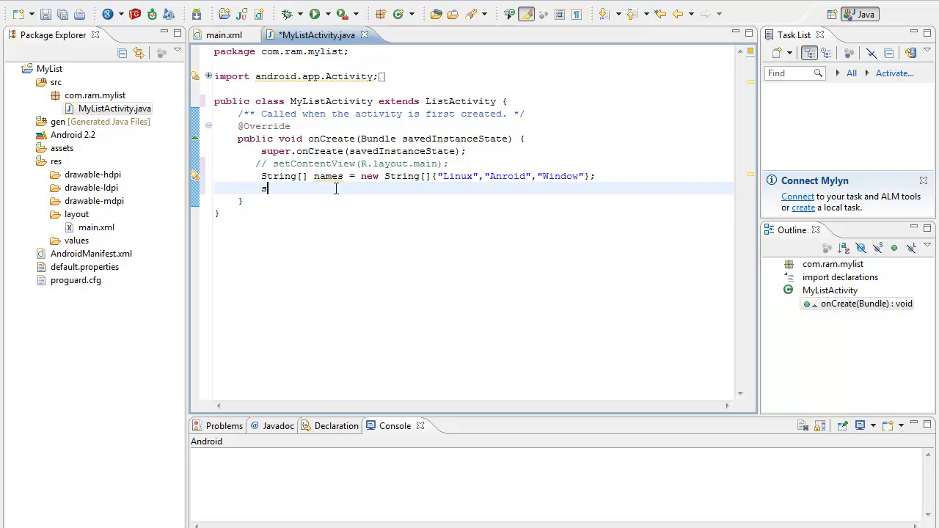
type("etList")
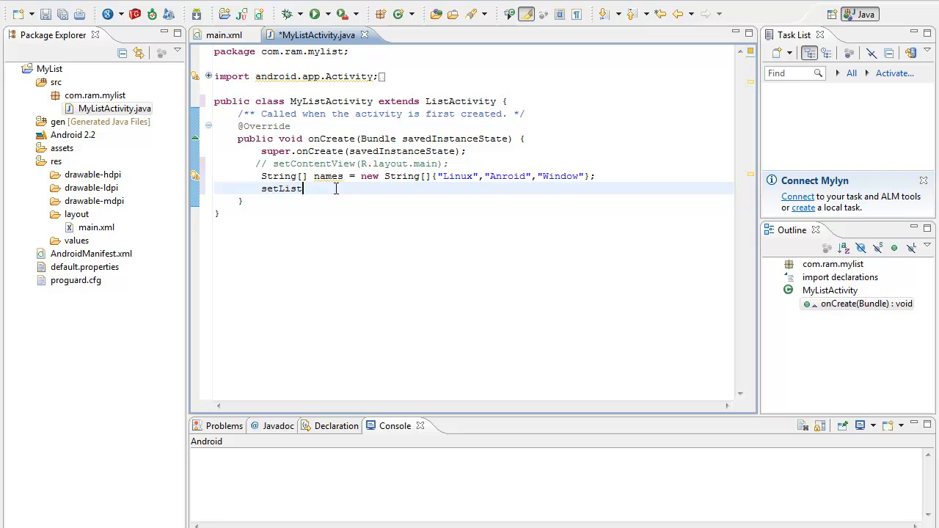
type("Adapter")
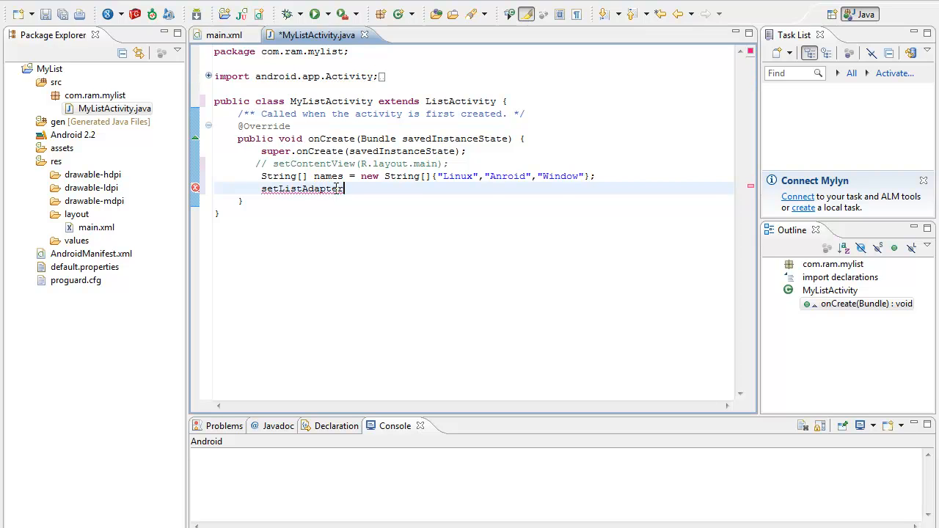
type("(new ArrayAdapter")
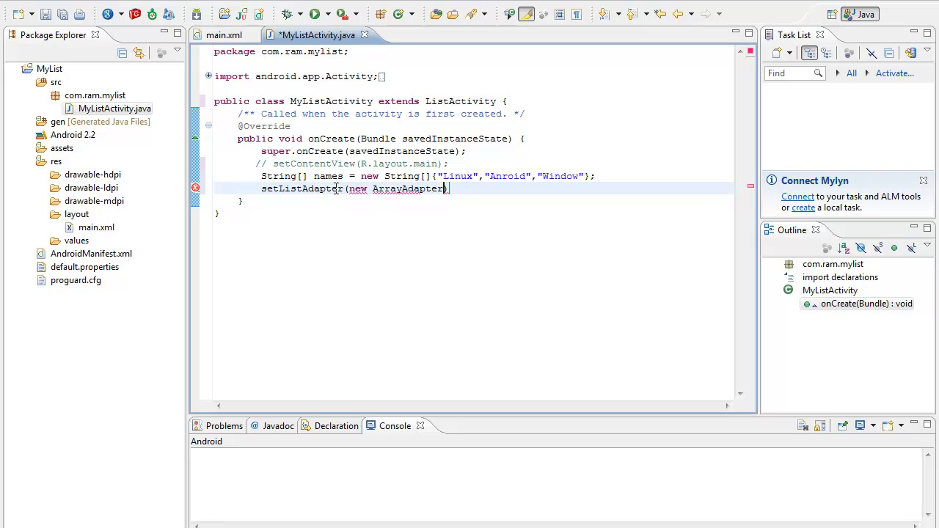
type("<>")
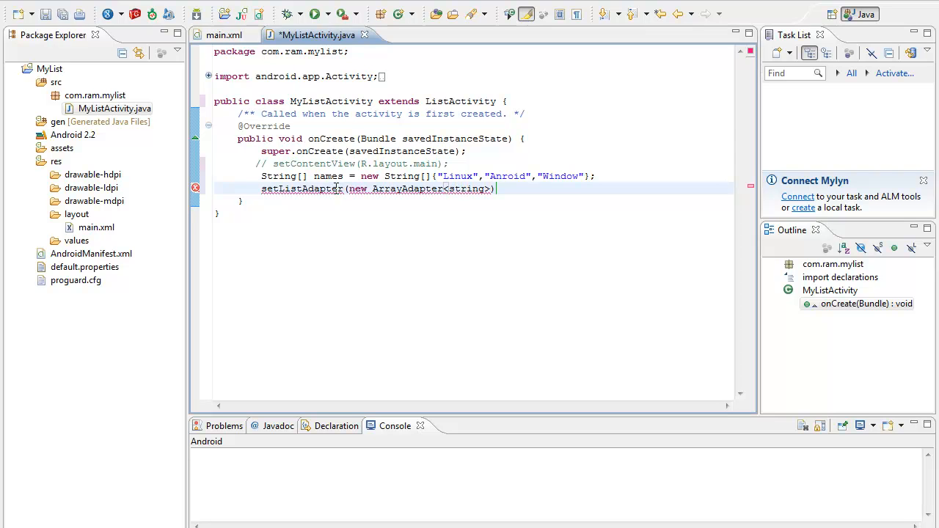
type(",this")
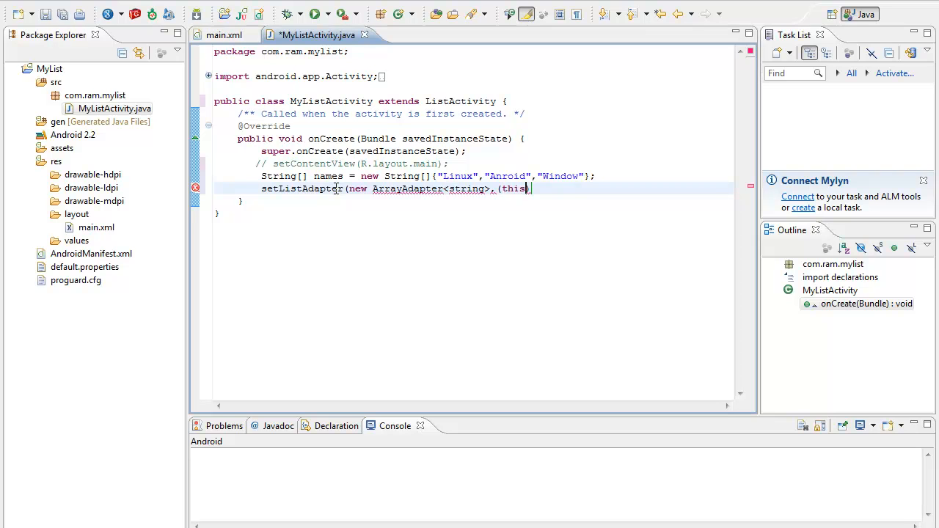
type(",)")
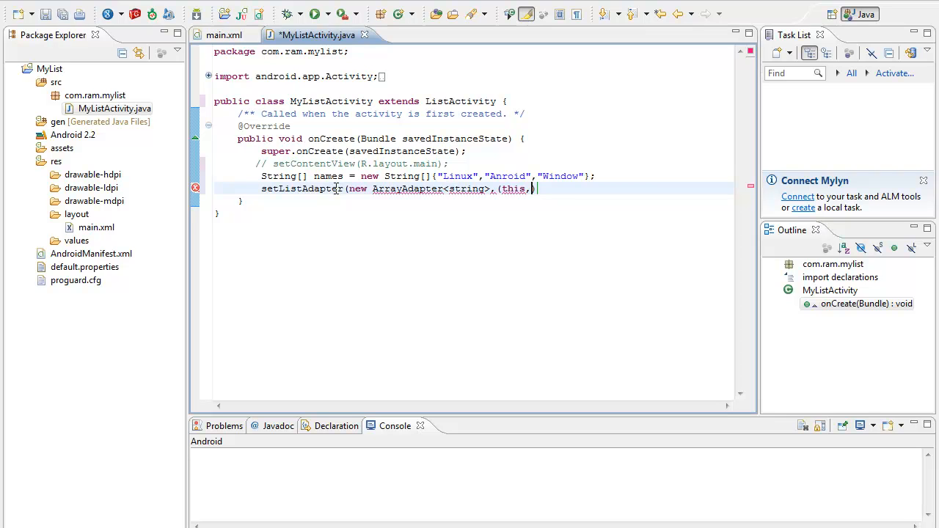
Supply android.R.layout.simple_list_item_1 as the adapter layout via content assist.
type("android")
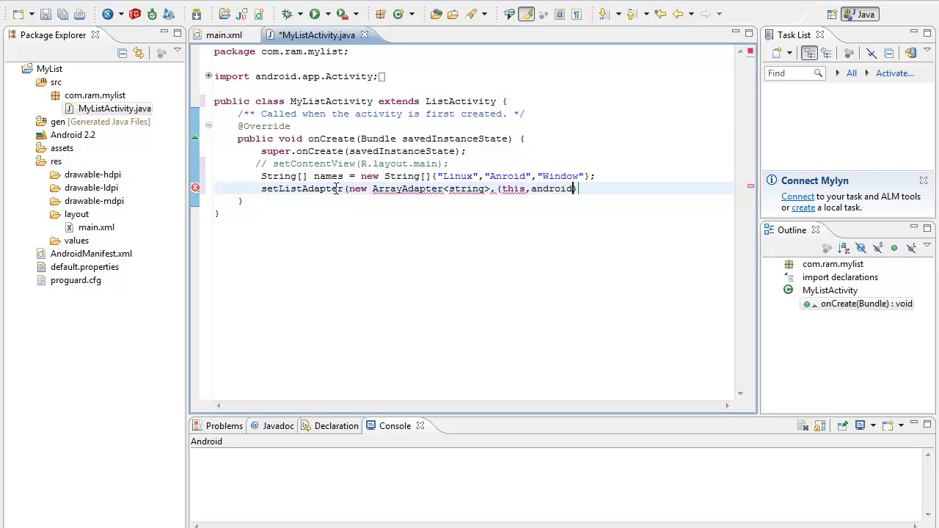
type(".R.layout.")
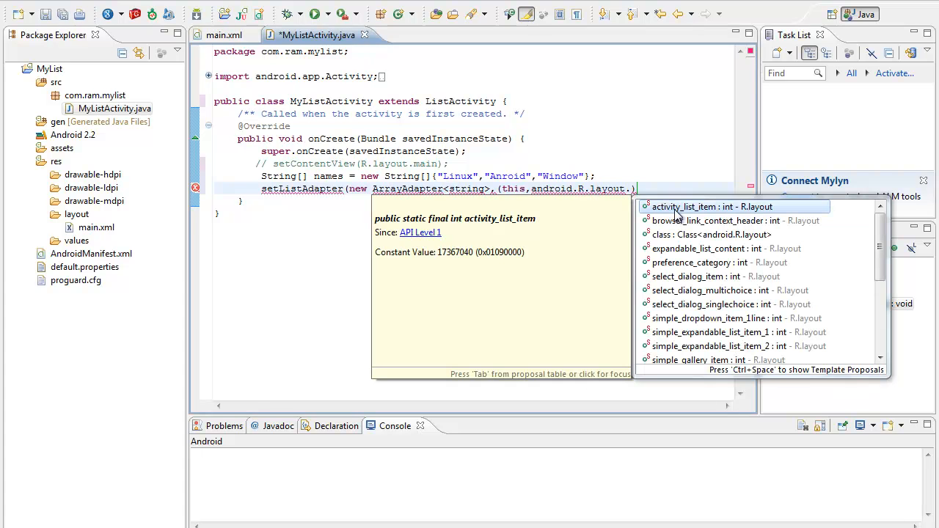
type("simple_list_item_1")
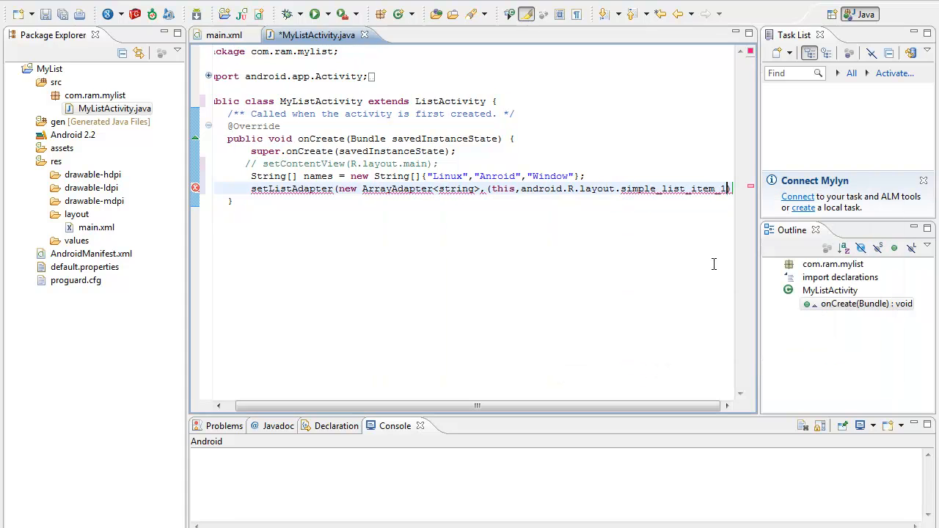
type(")")
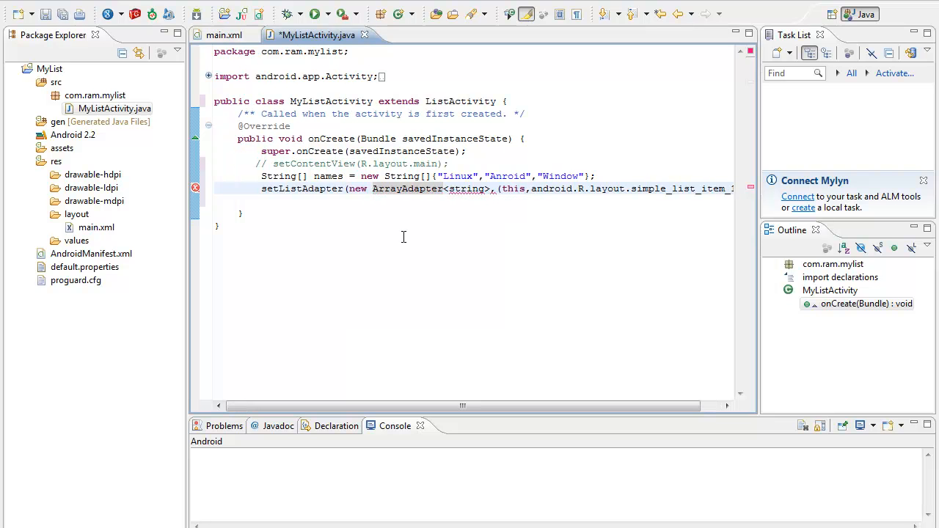
mouse_move(527, 270)
type("S")
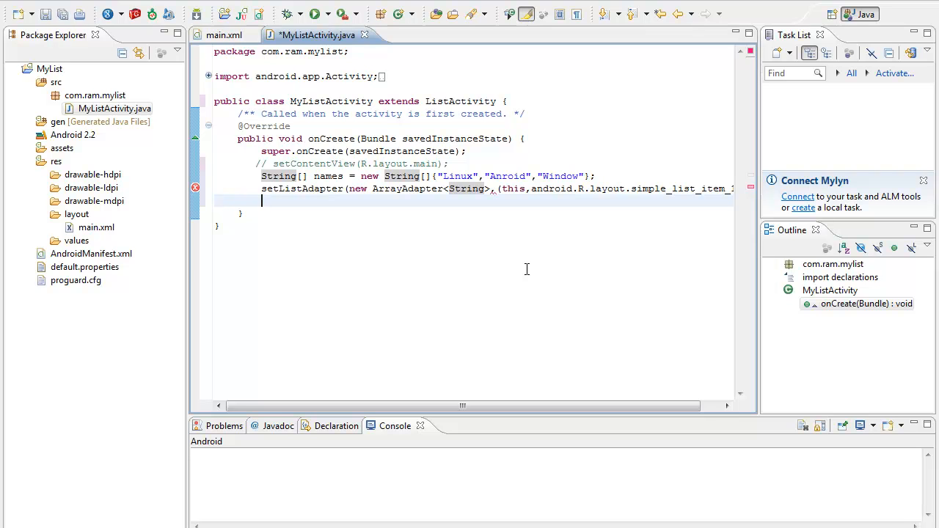
Override onListItemClick(ListView, View, int, long) via Override/Implement Methods.
left_click(487, 187)
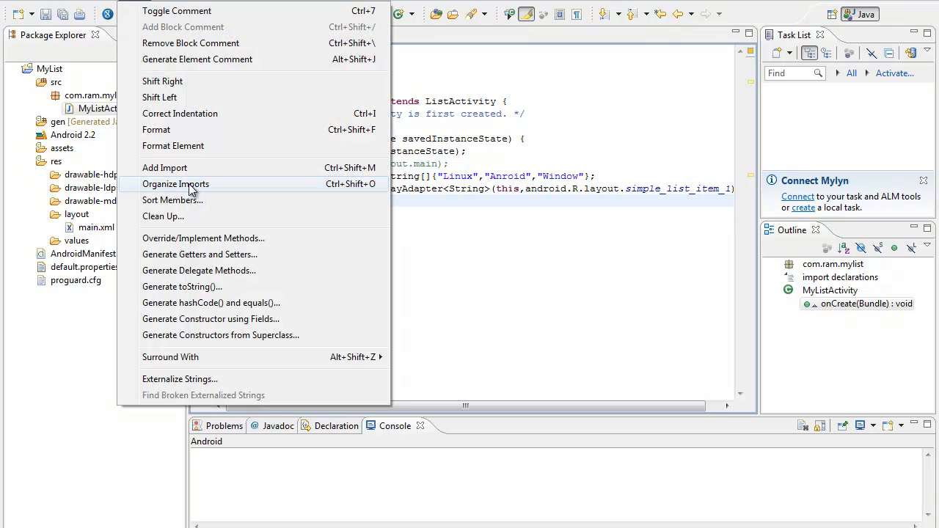
left_click(202, 237)
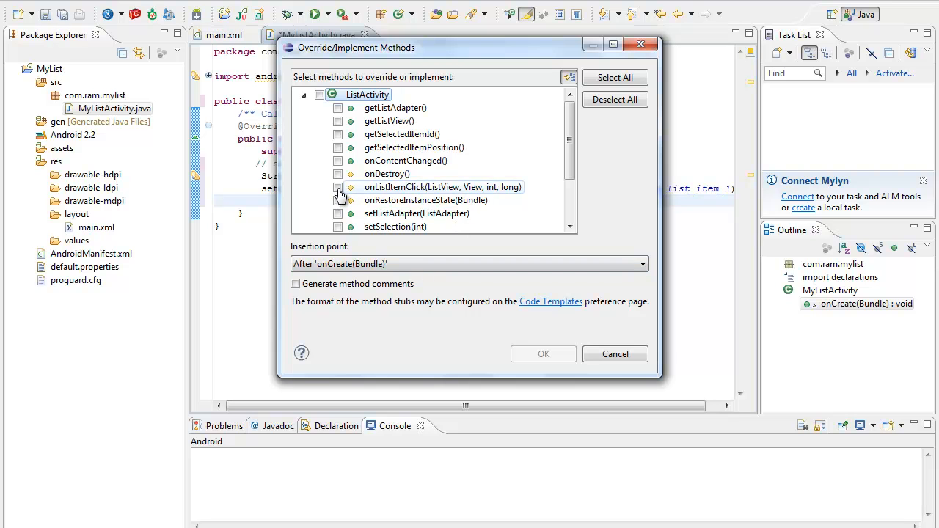
left_click(337, 188)
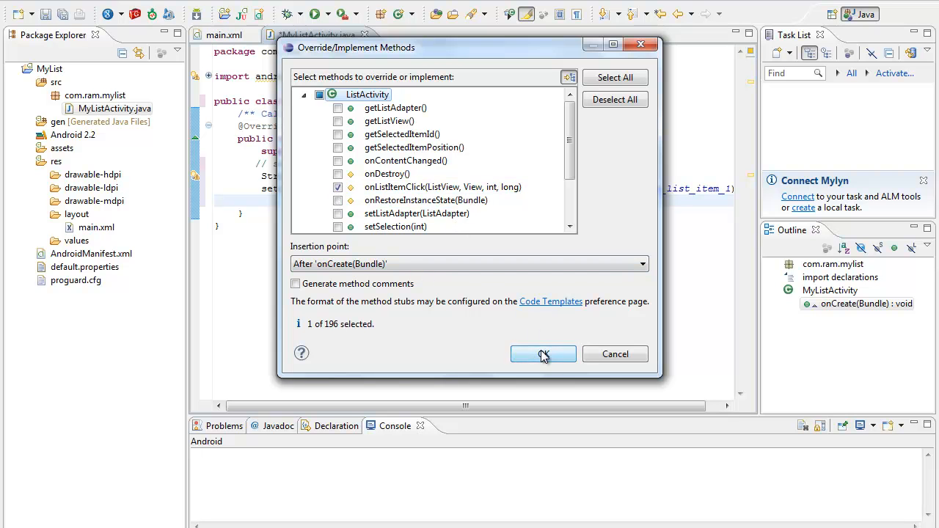
left_click(543, 353)
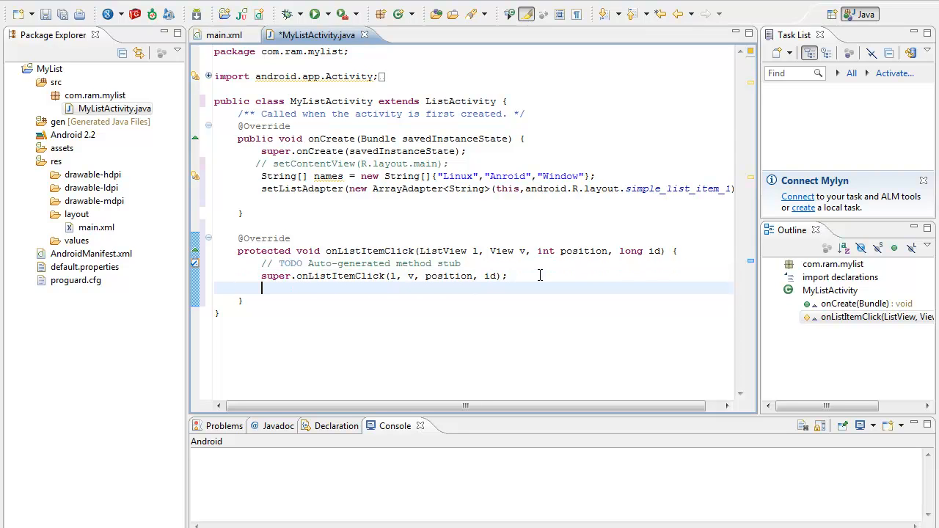
Write Object o = this.getListAdapter().getItem(position); and fix the getListAdapter typo.
type("Object")
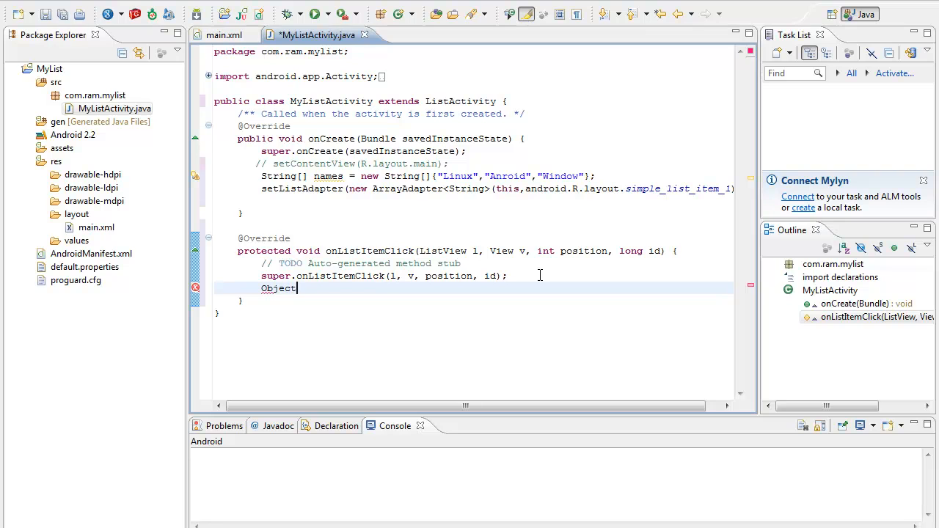
type("o")
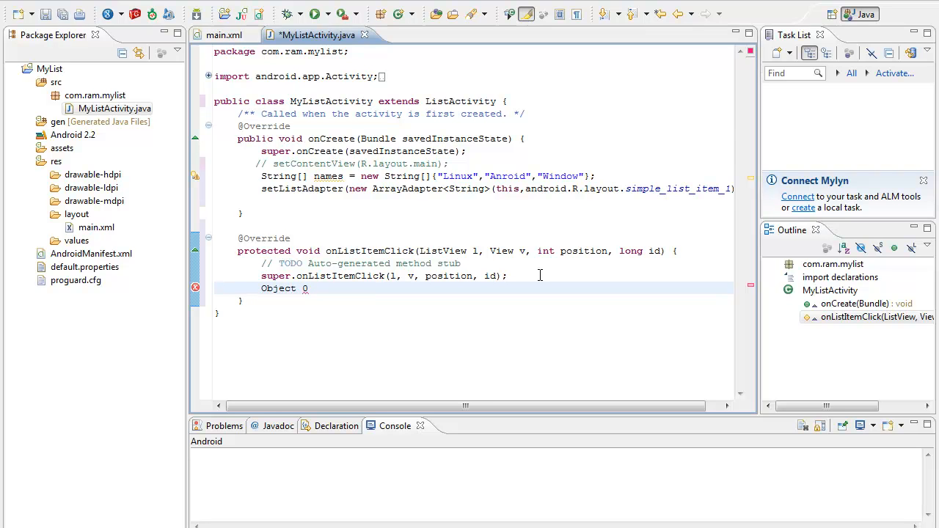
type("= this")
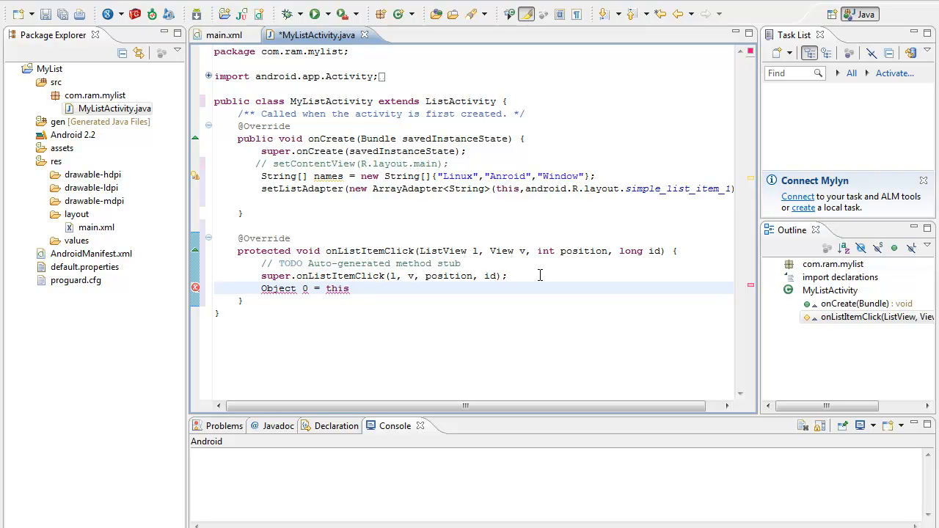
type(".get")
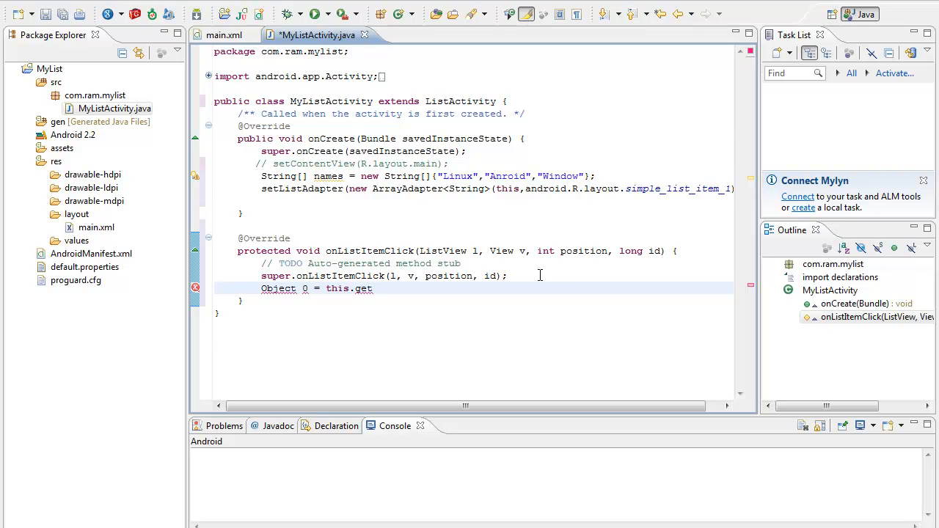
type("L")
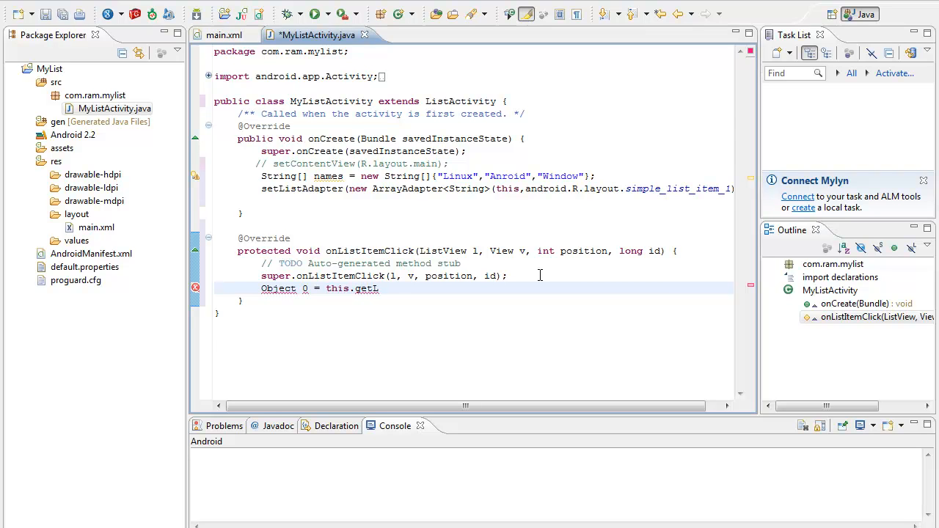
type("istadpa")
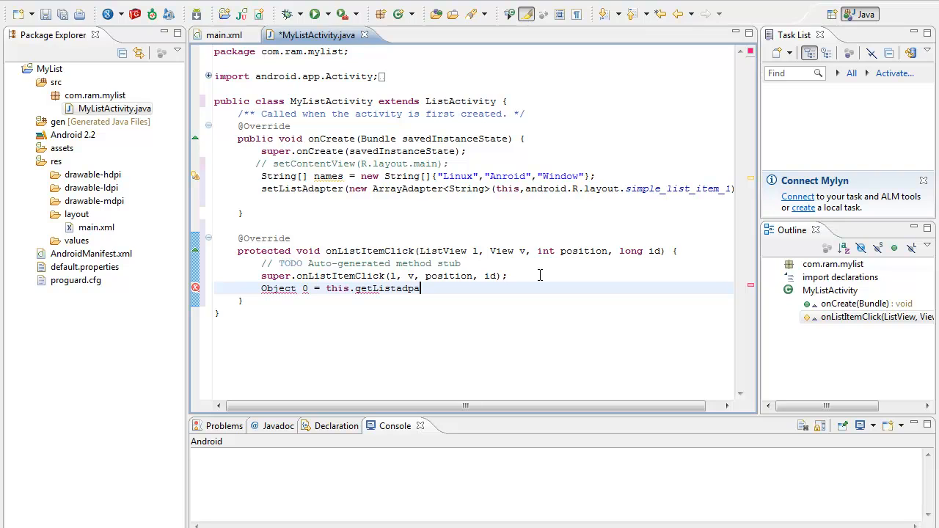
type("pter()")
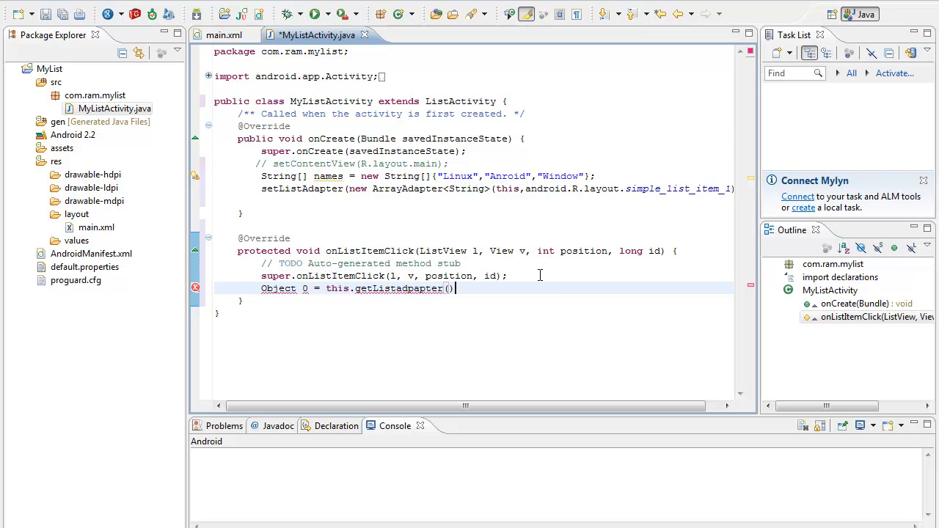
type(".")
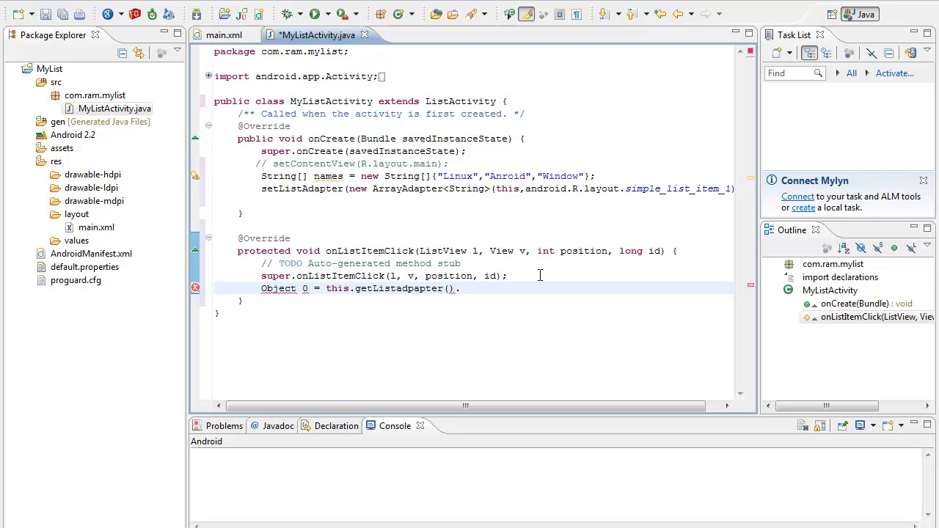
type(".getItem")
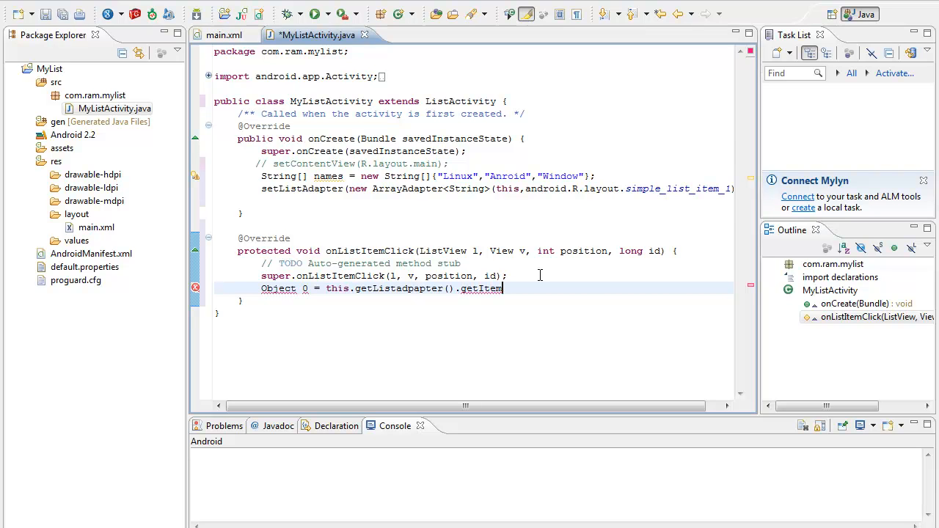
type("()")
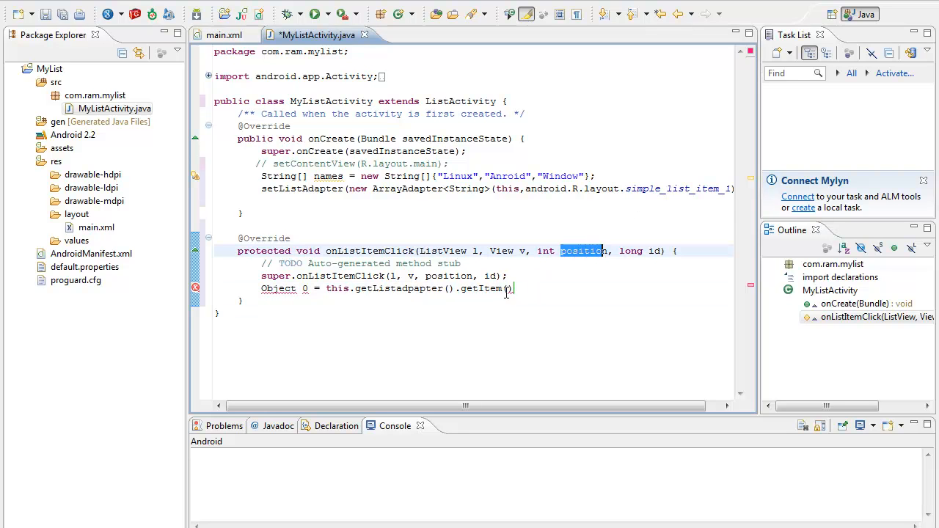
type("position")
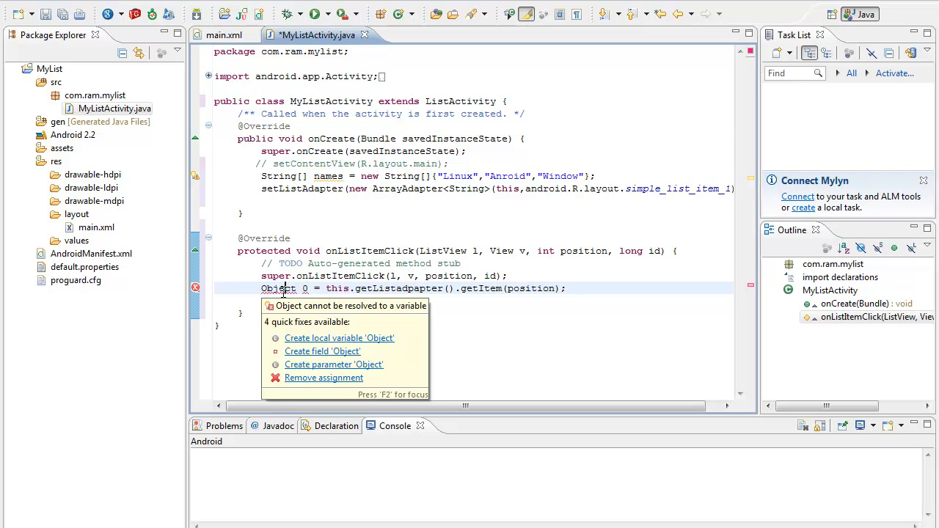
mouse_move(315, 300)
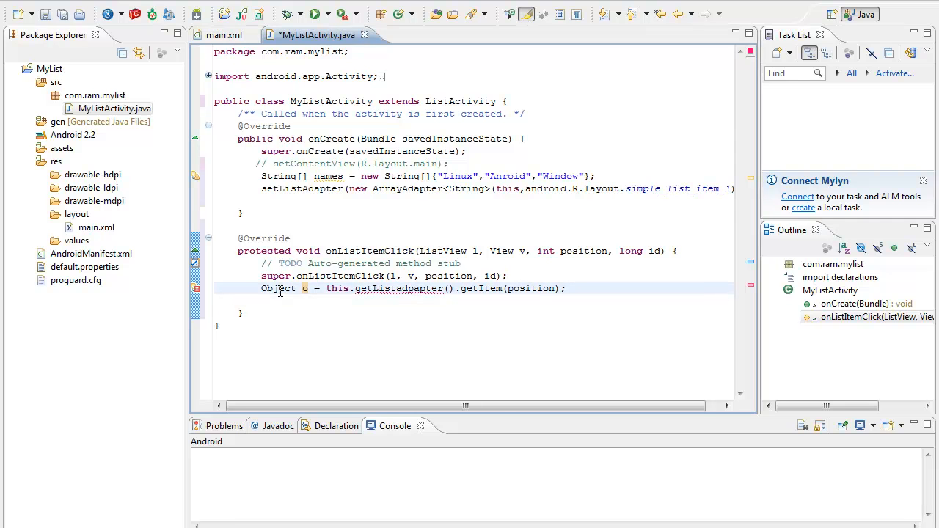
mouse_move(277, 288)
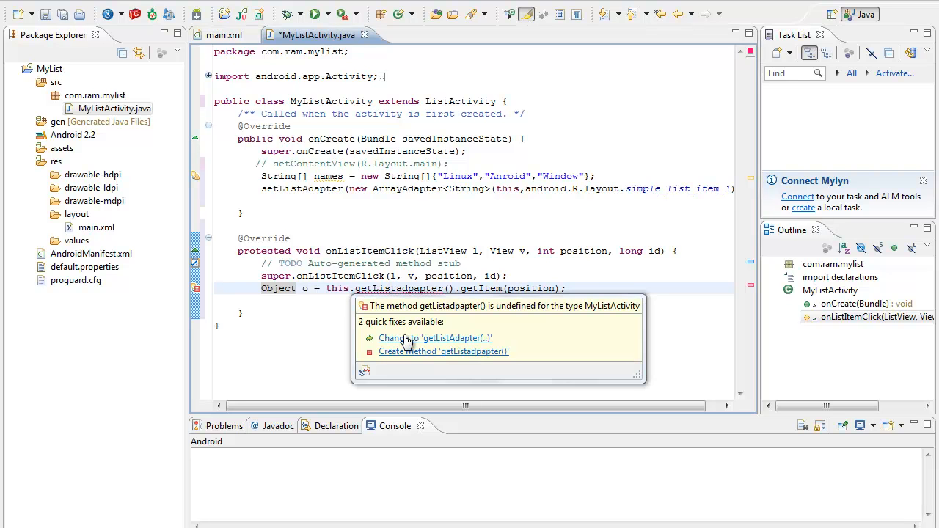
left_click(437, 337)
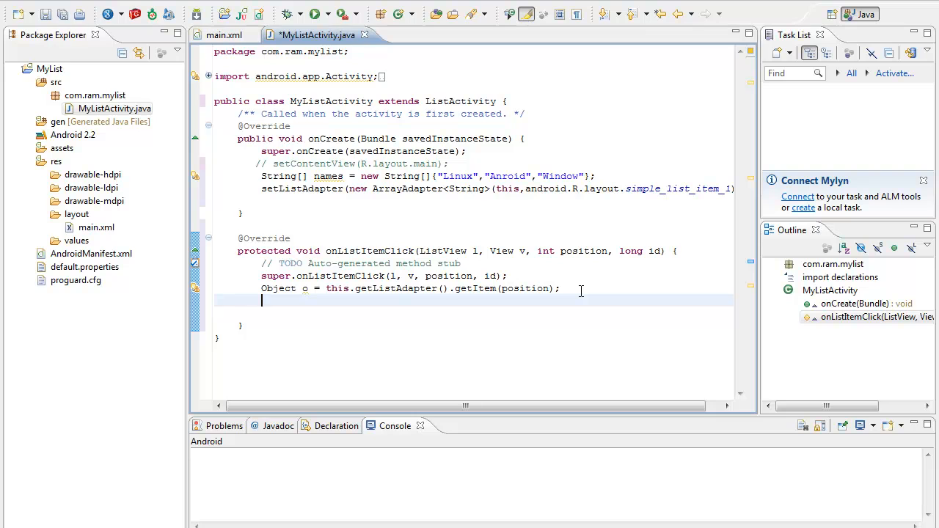
Add String keyword = o.toString(); after fetching the clicked item.
type("String ke")
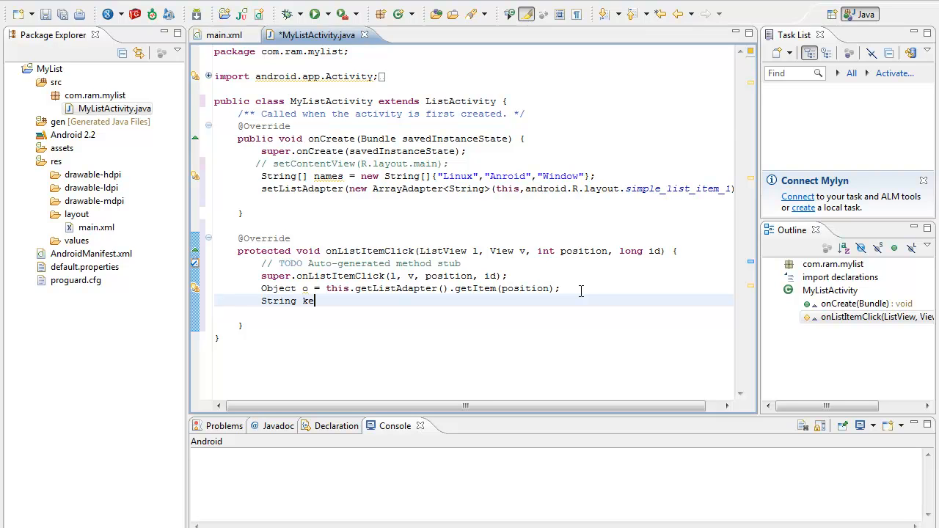
type("ywor")
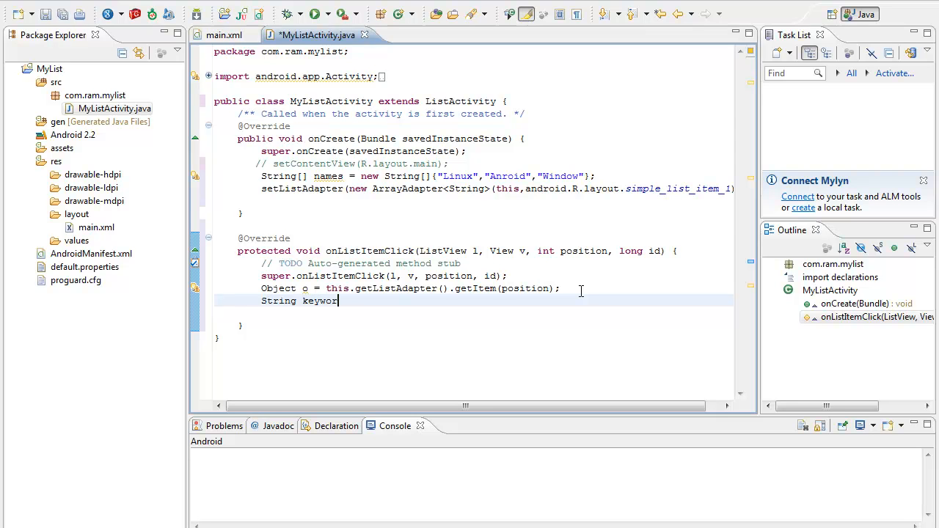
type("d =")
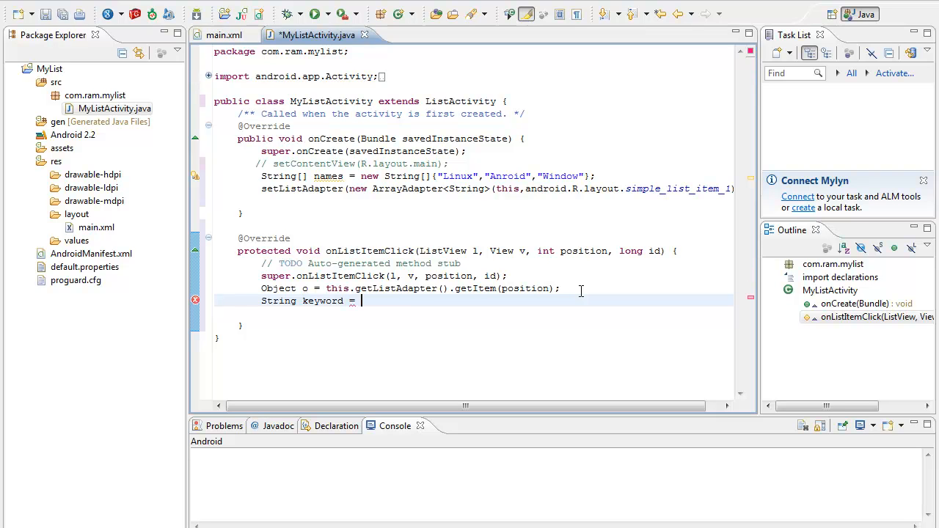
type("o")
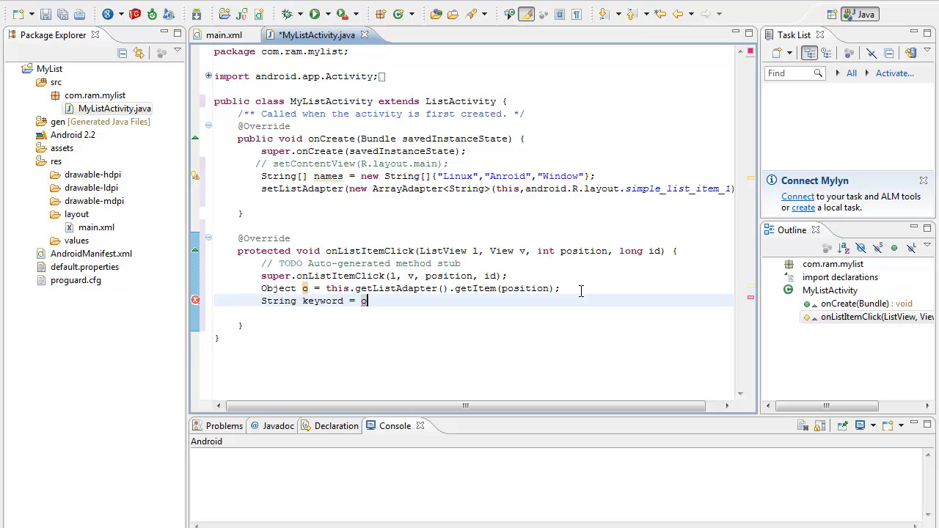
type(".ts")
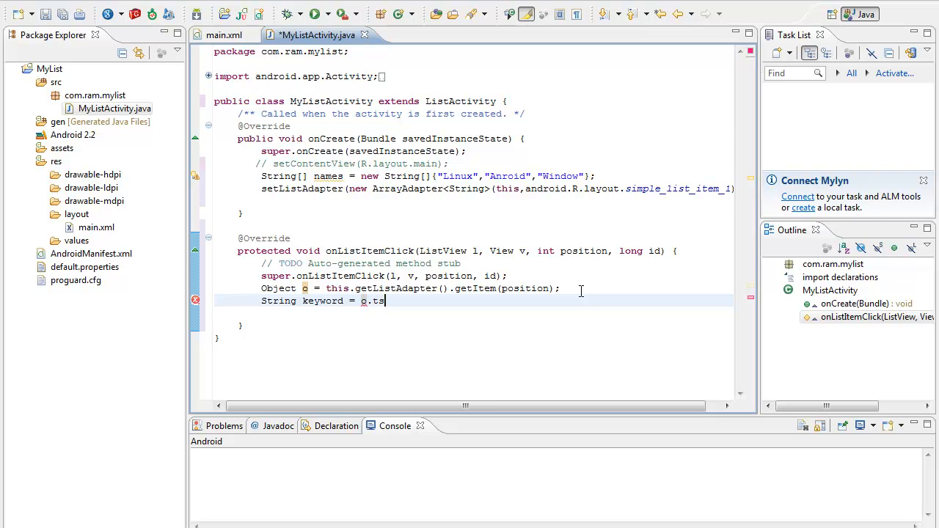
type("oSt")
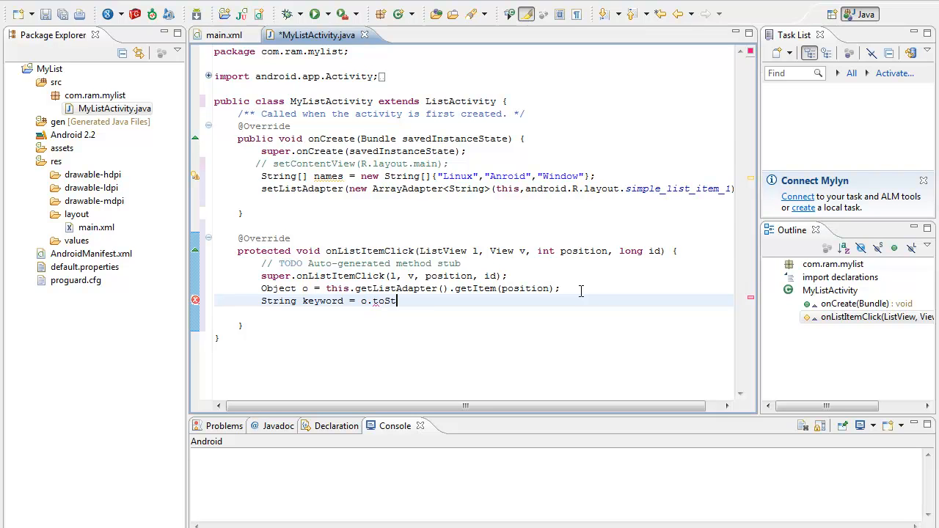
type("ring();")
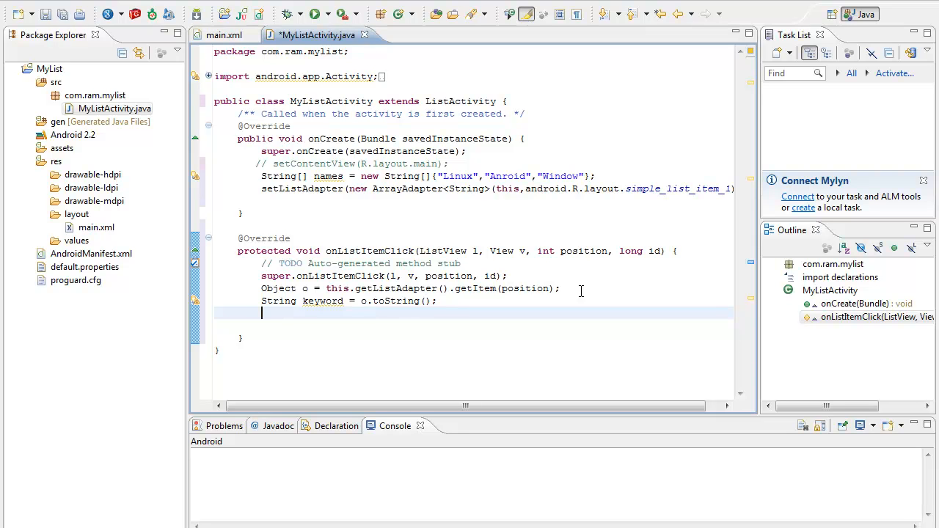
Insert Toast.makeText with message "You have Selected " + keyword.
type("Toast")
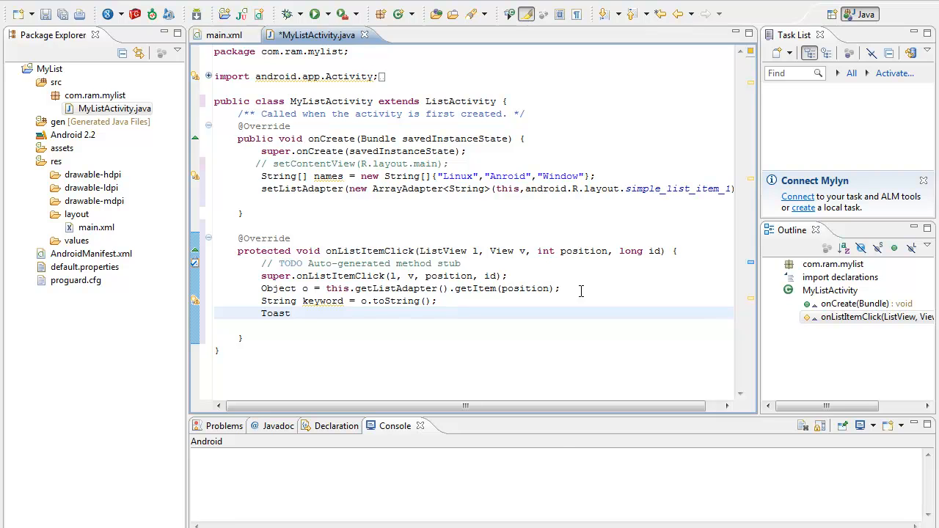
type(".makeText(")
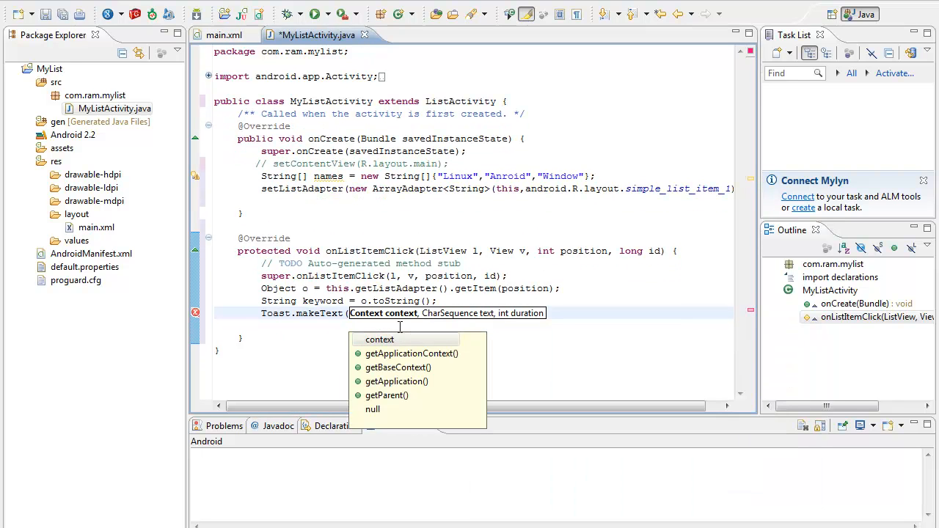
left_click(378, 339)
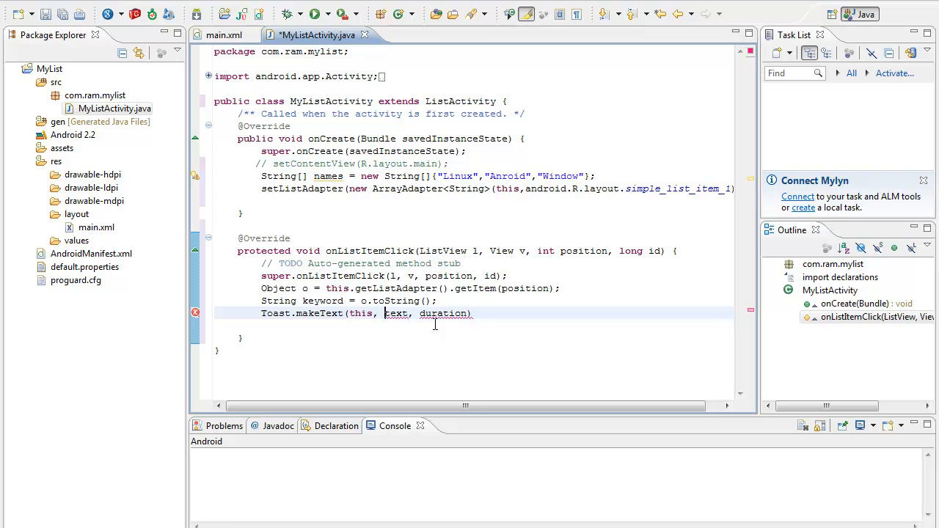
type("\"Ytext")
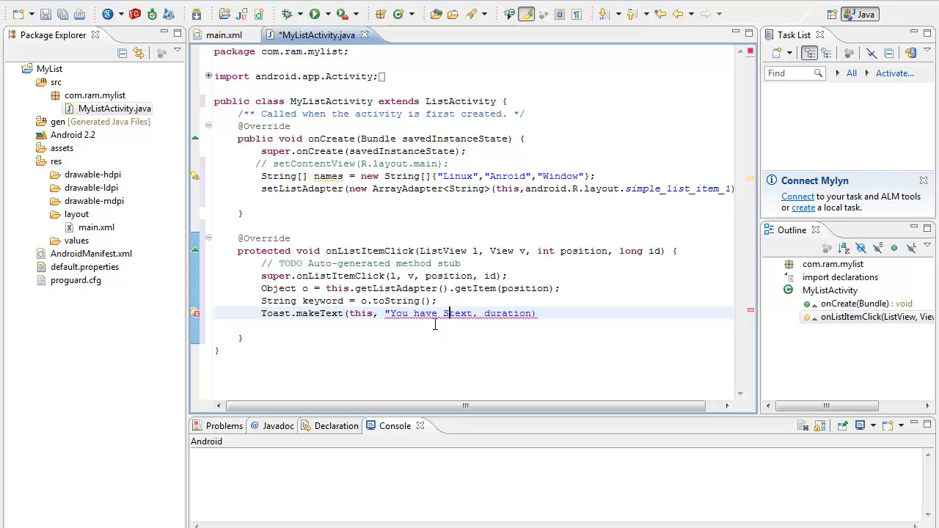
type("elected")
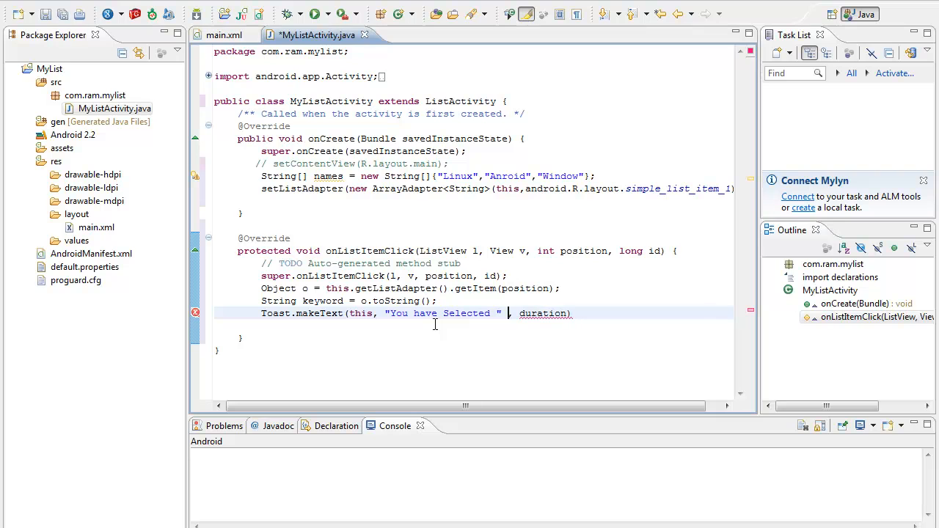
type("+ keyword")
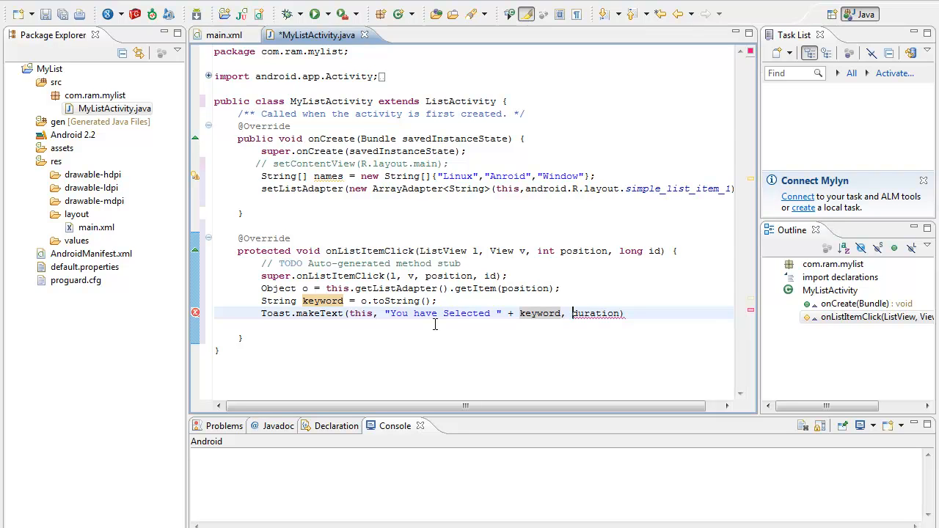
Set the duration to Toast.LENGTH_LONG and append .show() to display the toast.
double_click(594, 314)
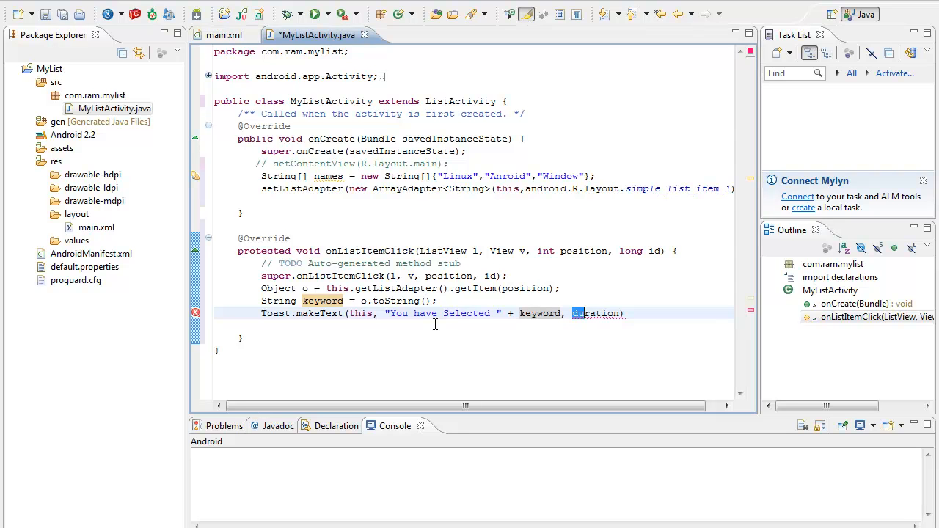
double_click(596, 314)
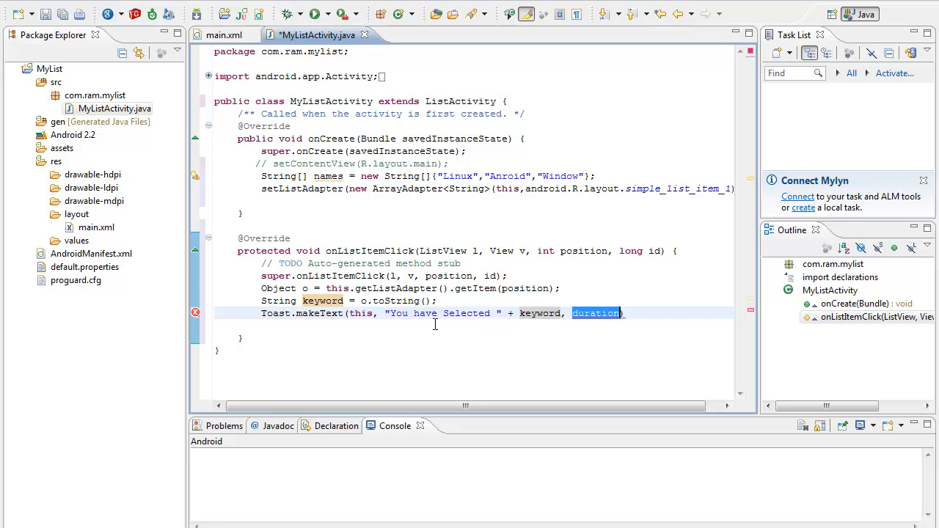
type("TOAST")
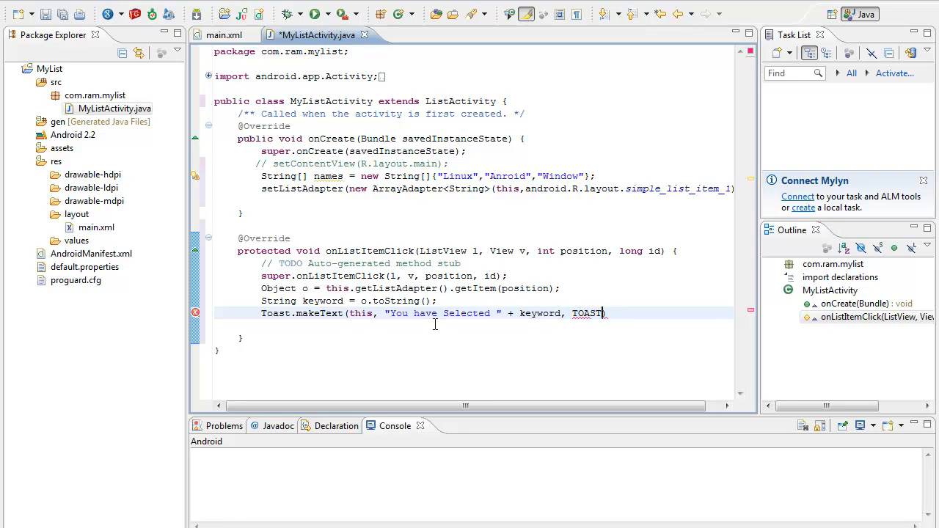
type(".LENGTH_LONG")
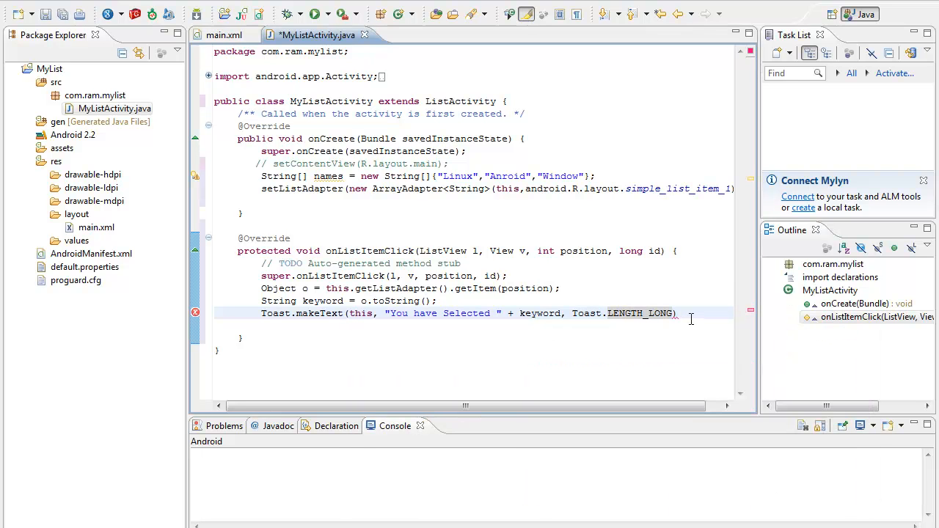
type(".show")
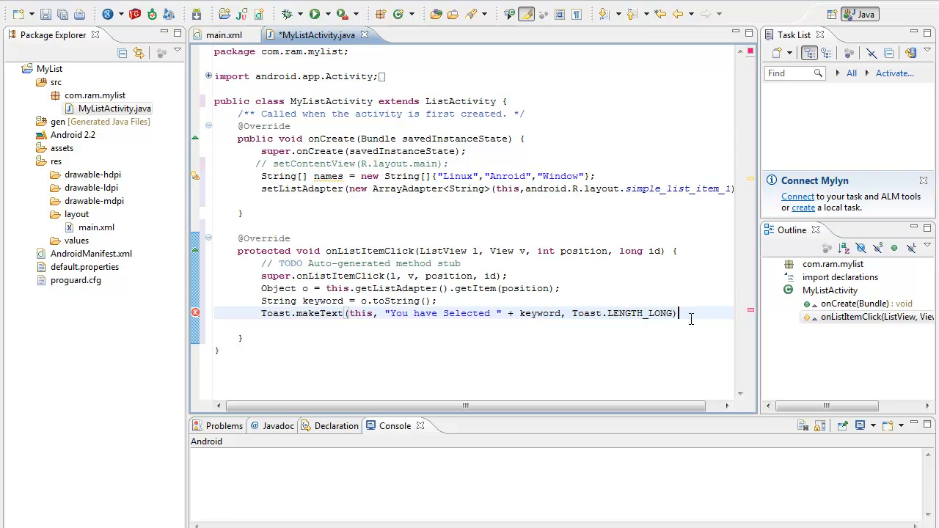
type(".")
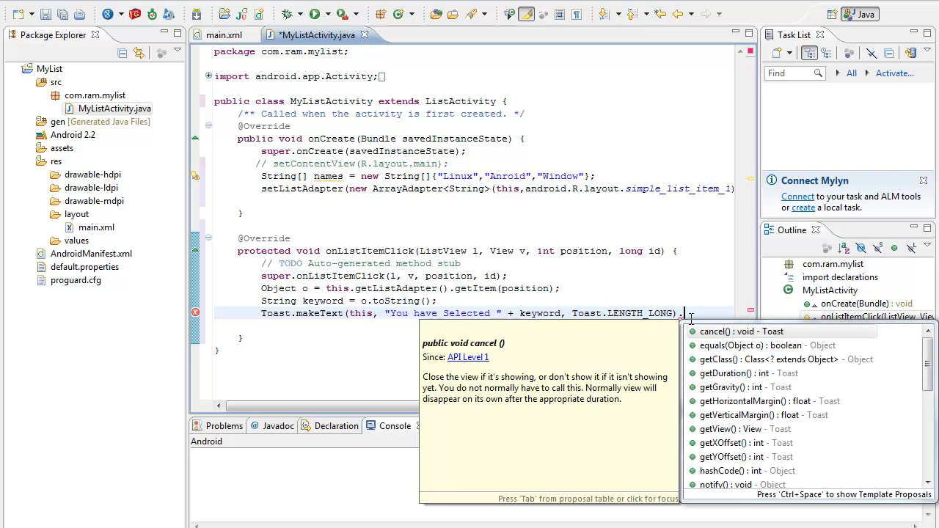
type("s")
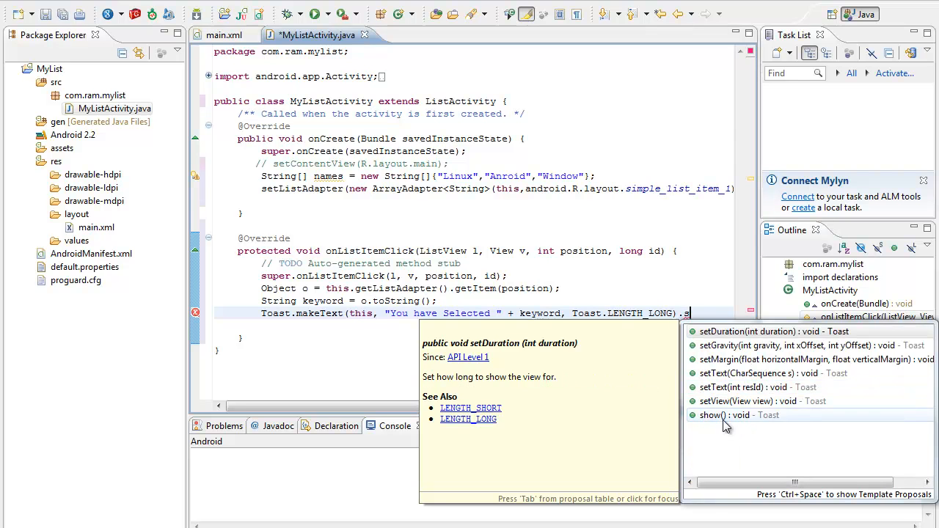
left_click(713, 415)
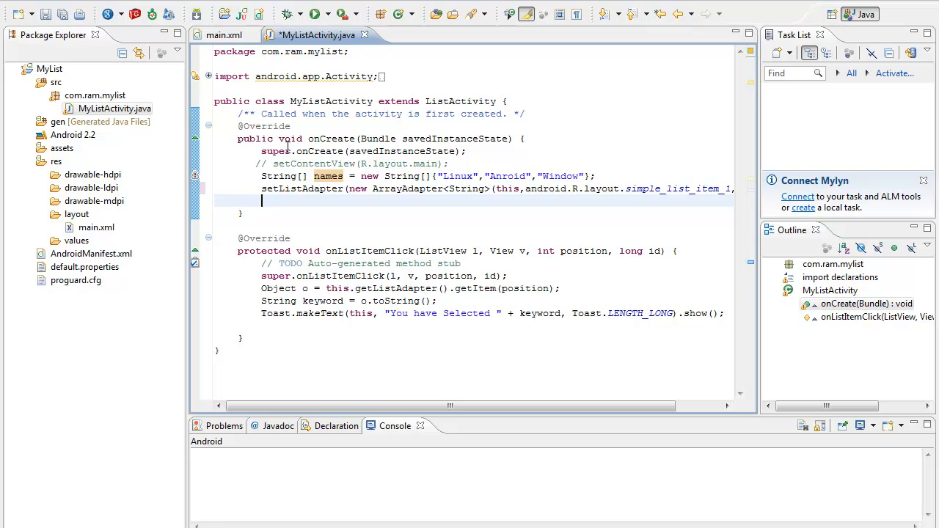
mouse_move(329, 176)
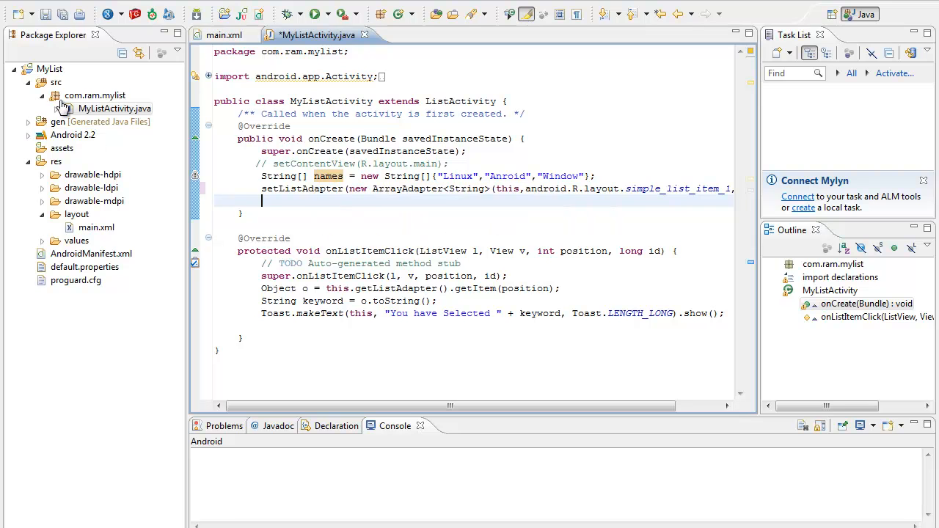
Run MyList as an Android Application, saving the modified activity first.
right_click(50, 69)
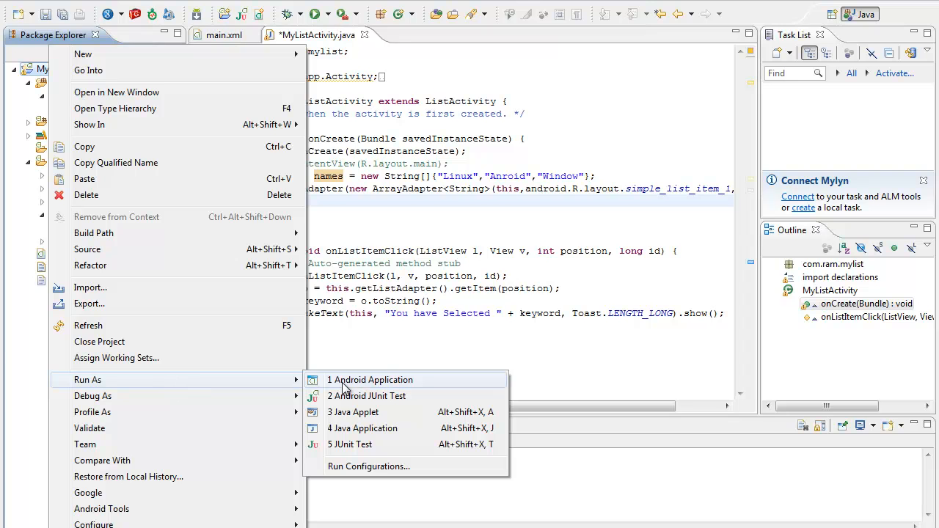
left_click(369, 378)
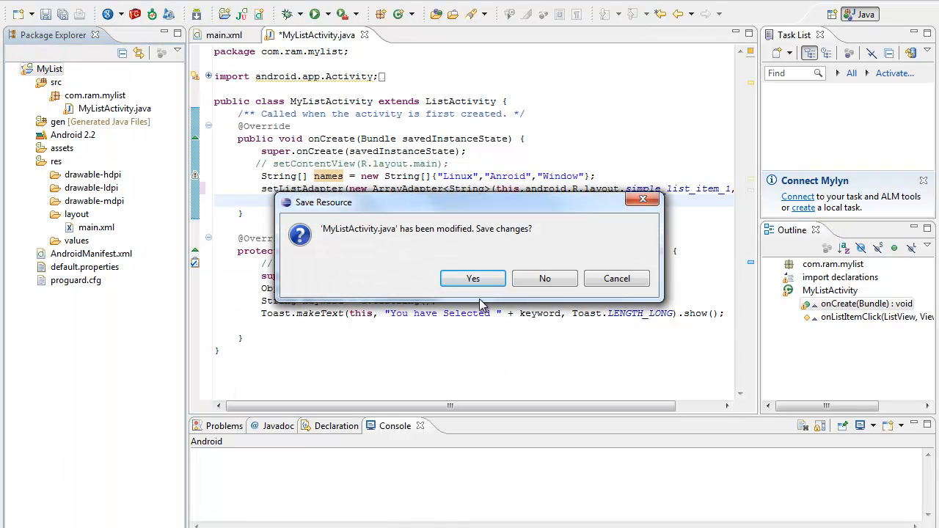
left_click(473, 279)
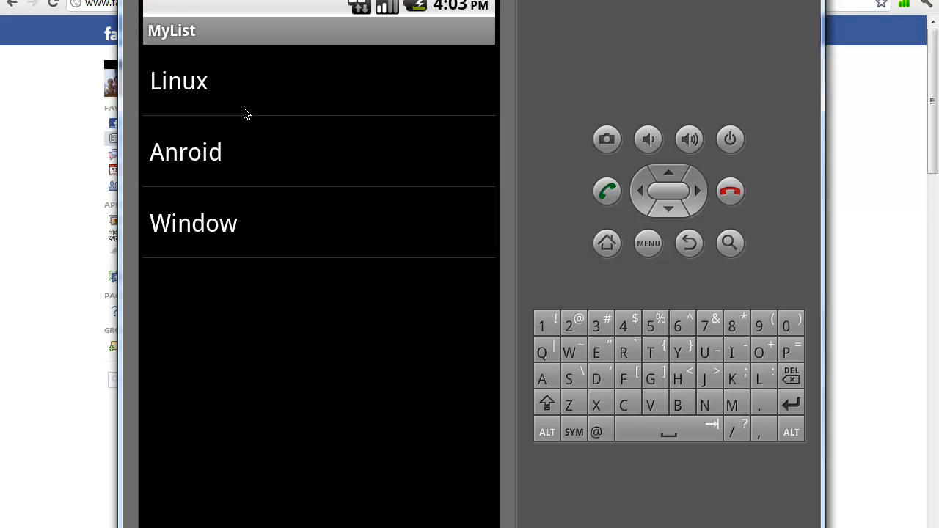
mouse_move(213, 91)
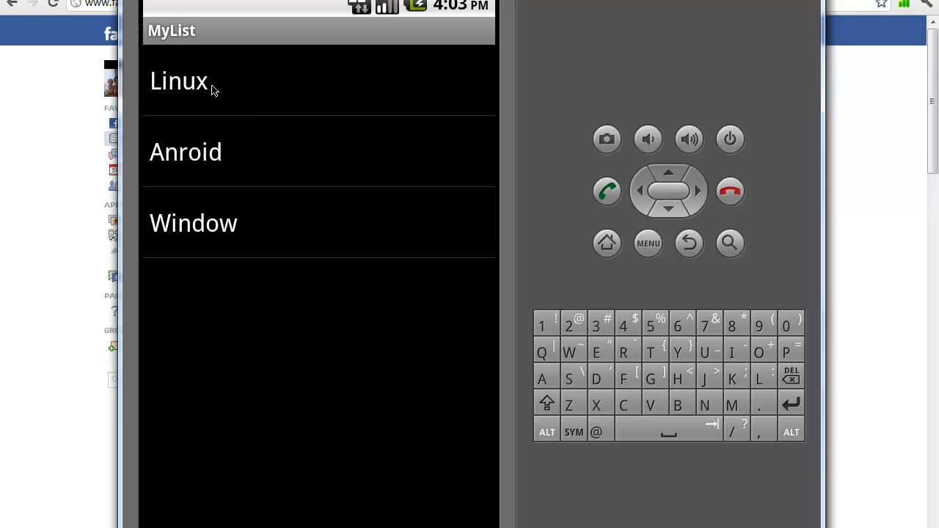
Tap Linux, Anroid and Window so each pops its 'You have Selected' toast.
left_click(178, 81)
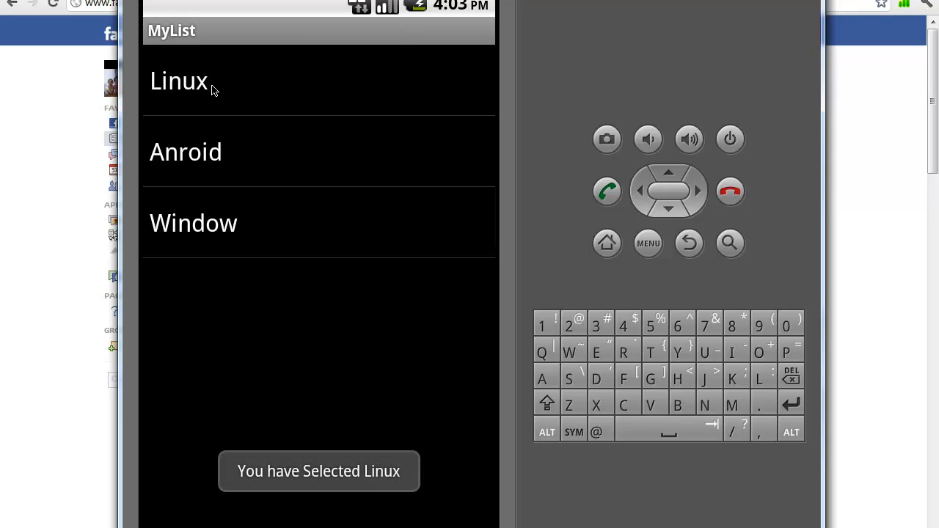
mouse_move(209, 167)
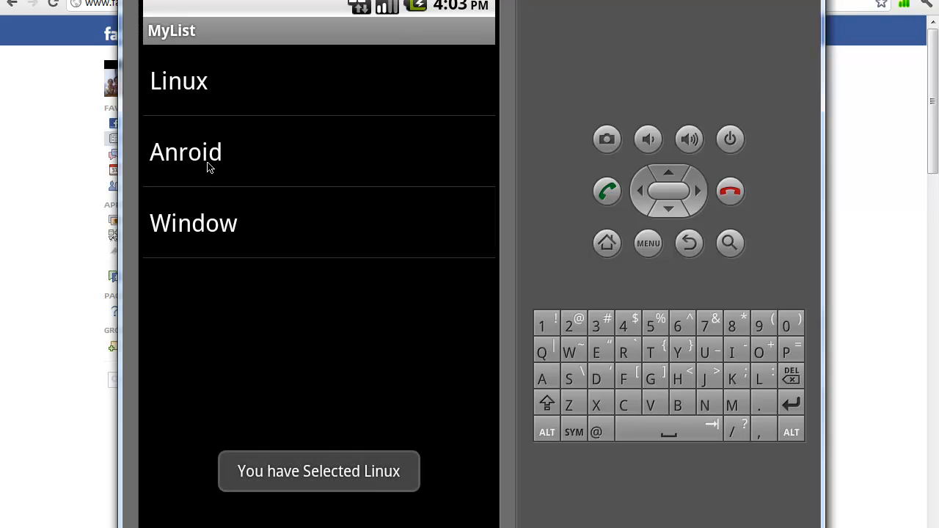
left_click(185, 151)
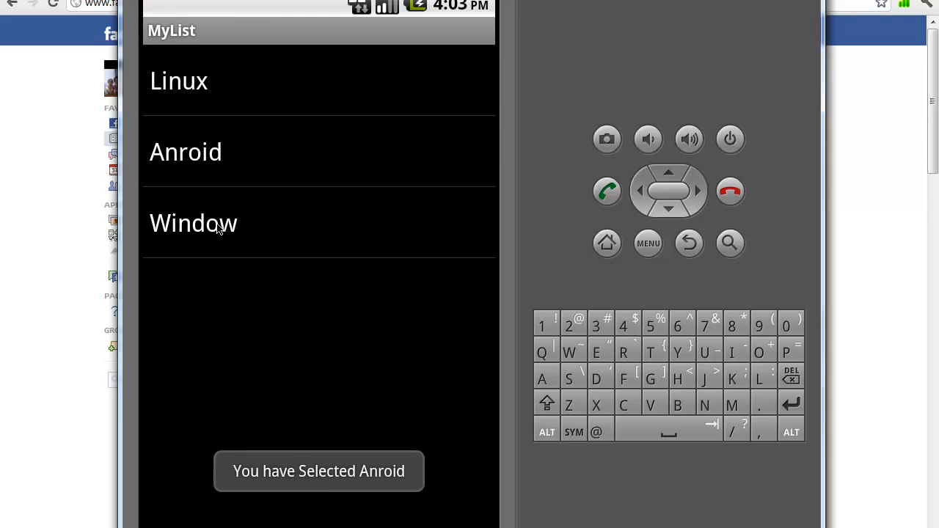
left_click(194, 222)
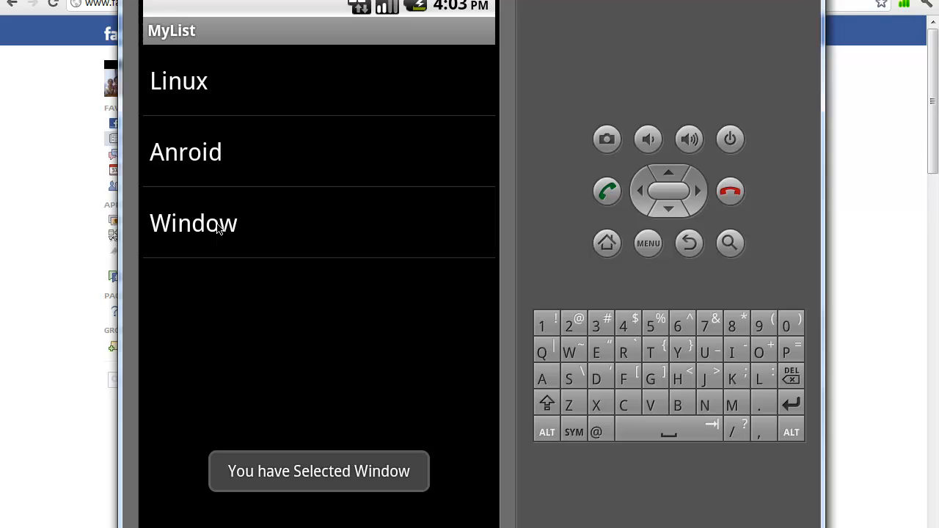